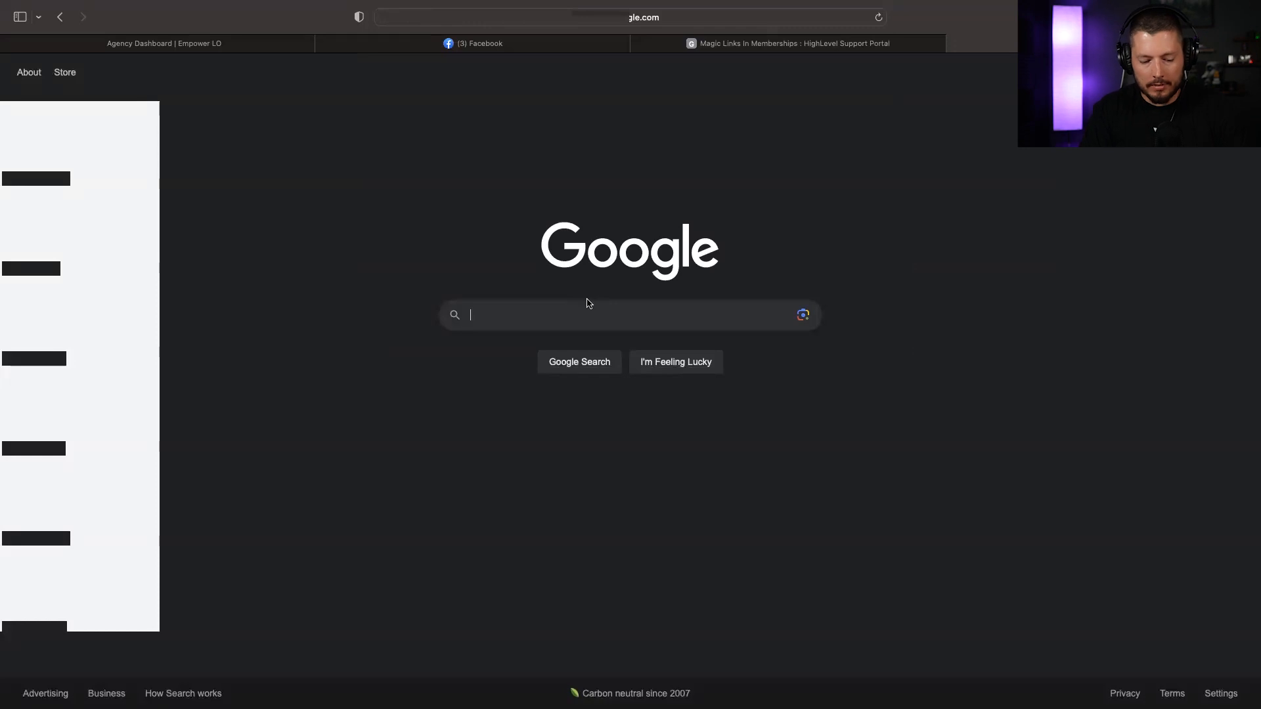
- Search Google for 'how much house can i qualify for' via the suggestion
{"action": "type", "text": "how mc"}
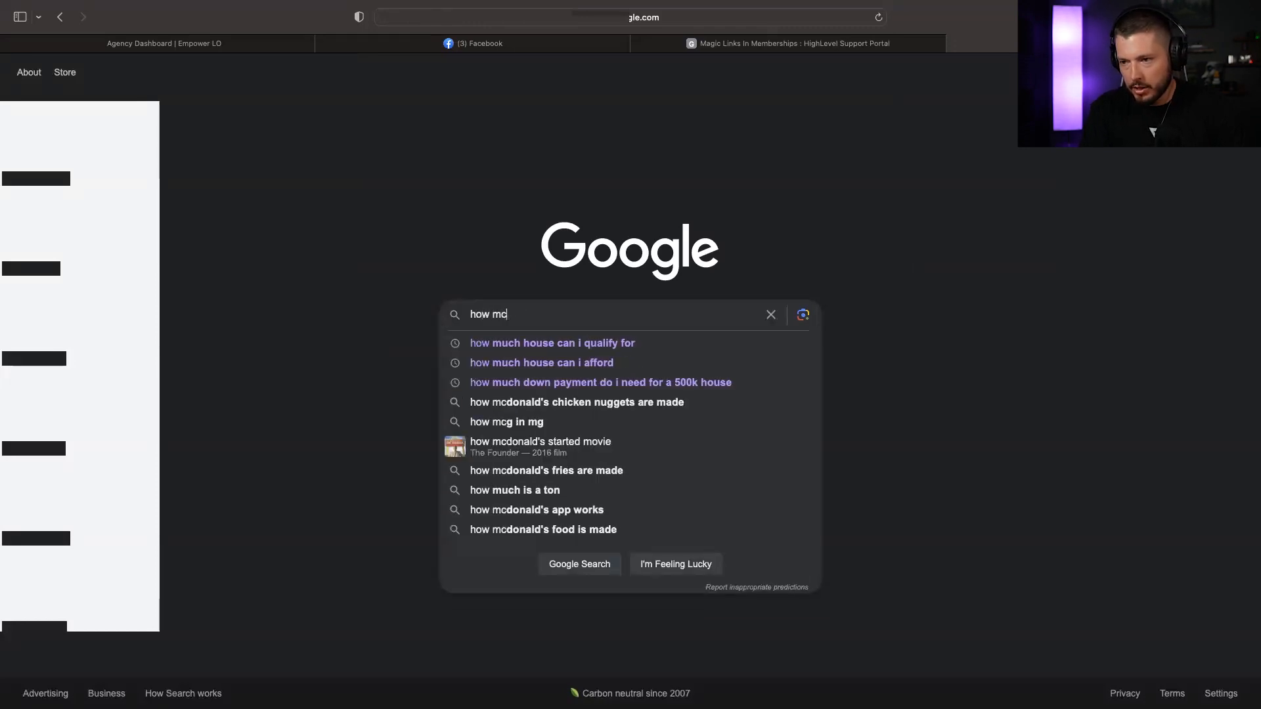
{"action": "left_click", "coordinate": [551, 343]}
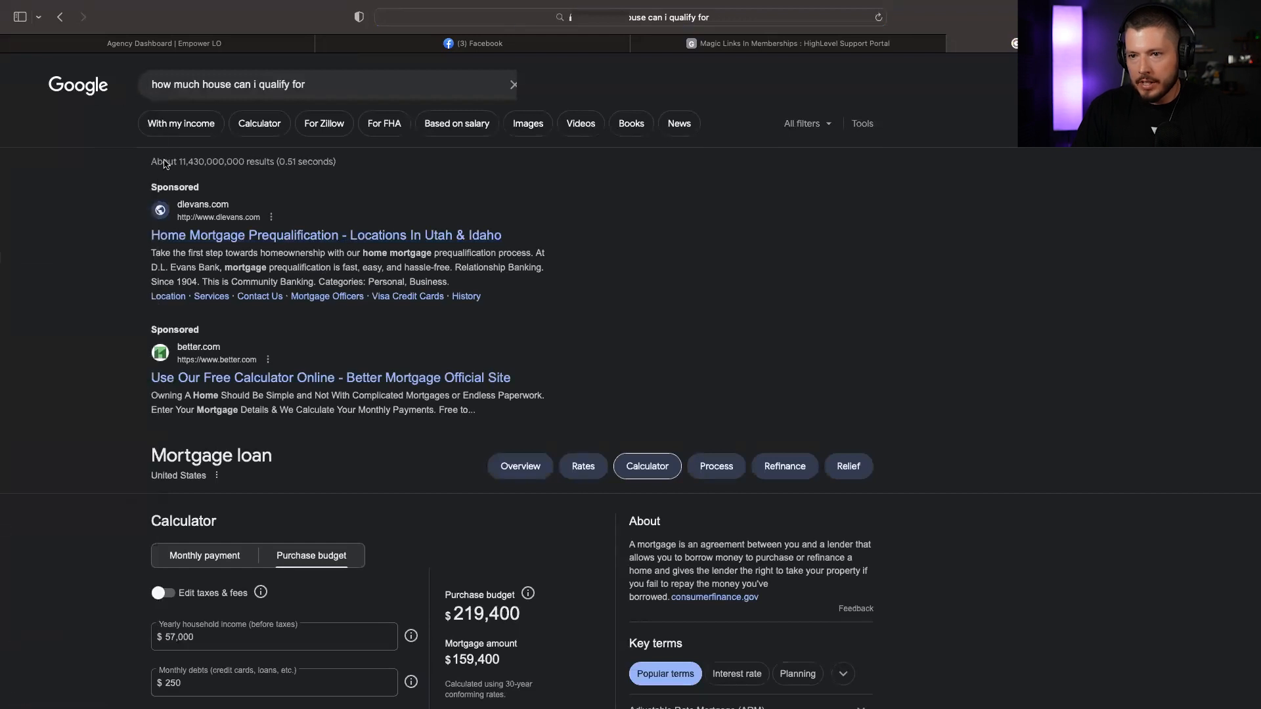
{"action": "mouse_move", "coordinate": [324, 235]}
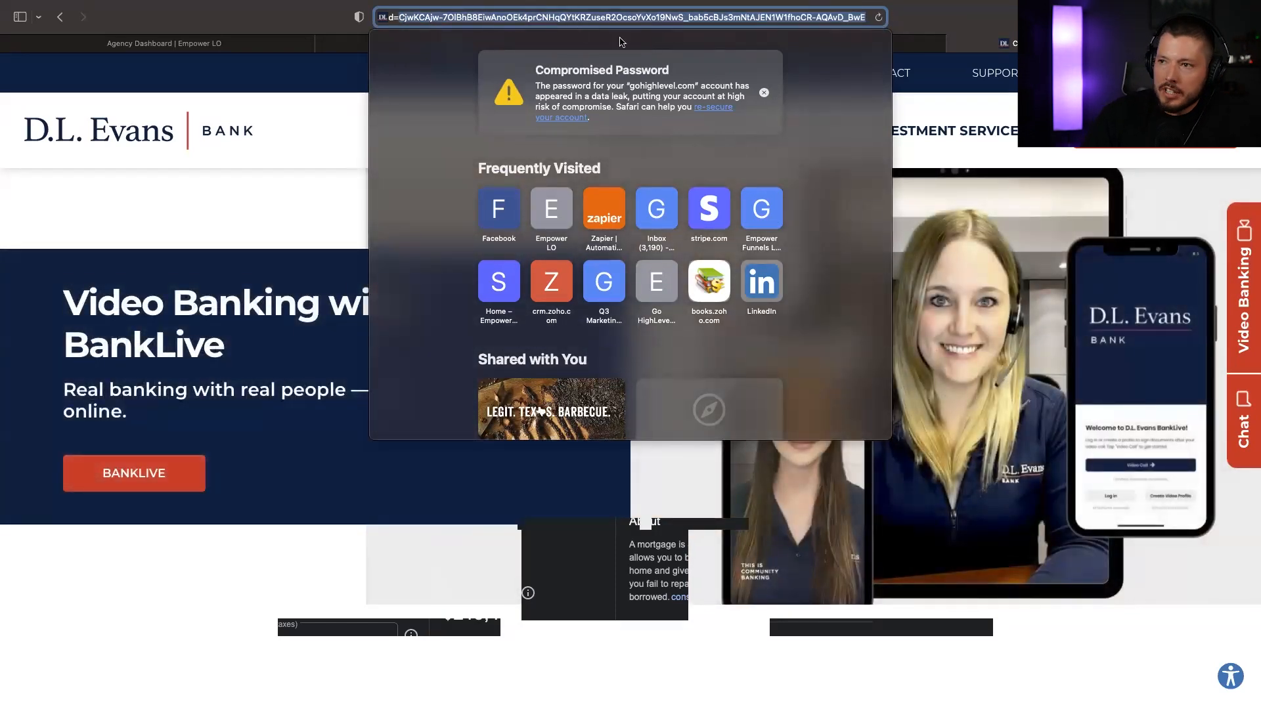
- Reveal the ad link's gclid click ID in the address bar, then return to the Empower LO dashboard
{"action": "key", "text": "Return"}
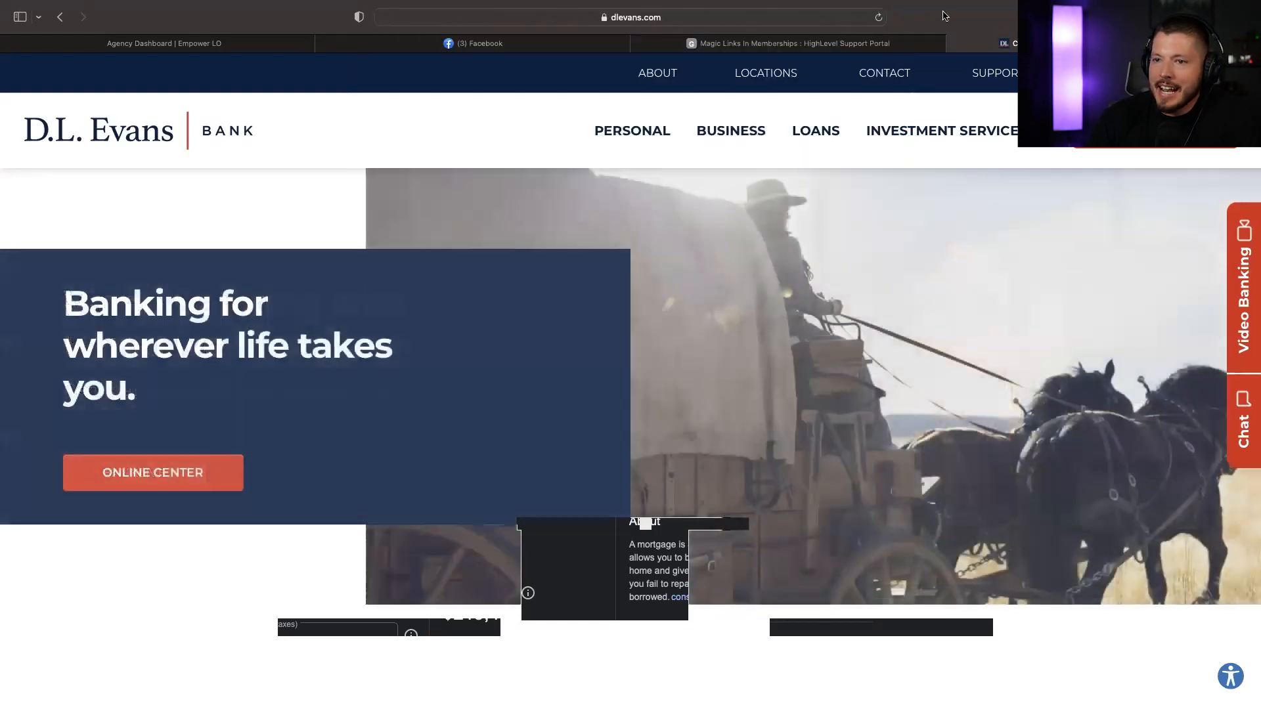
{"action": "mouse_move", "coordinate": [164, 42]}
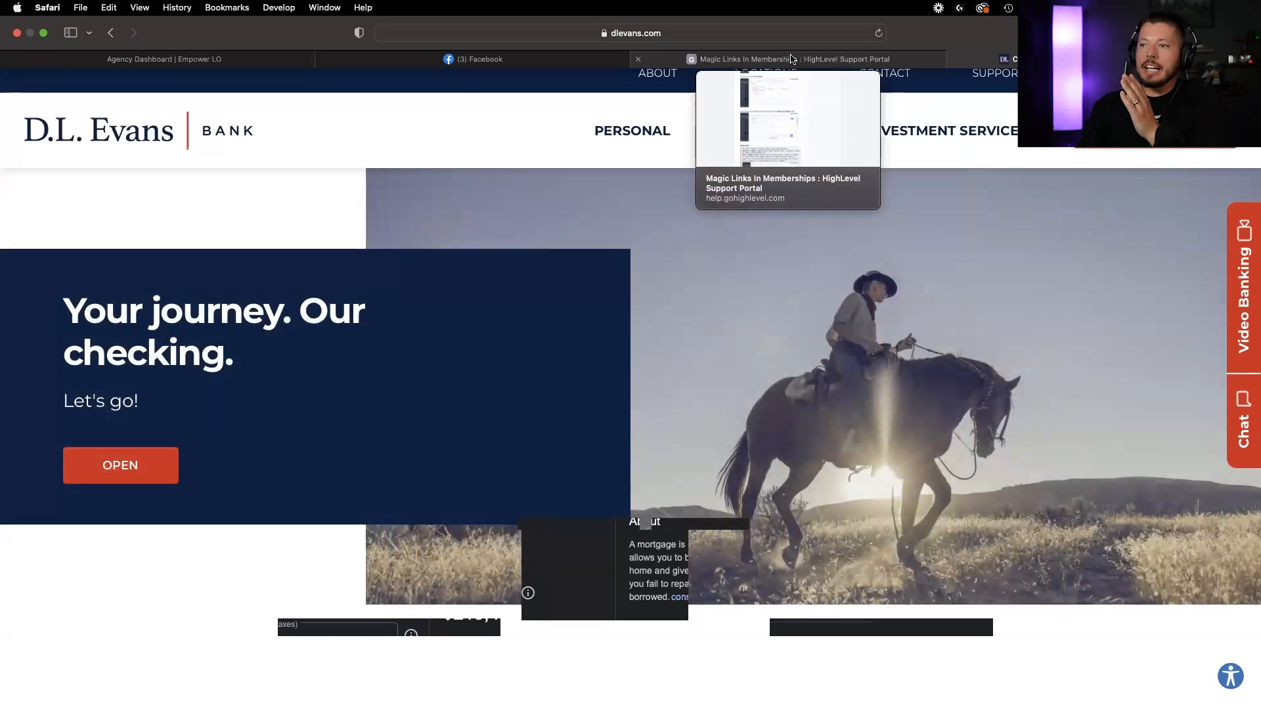
{"action": "mouse_move", "coordinate": [482, 61]}
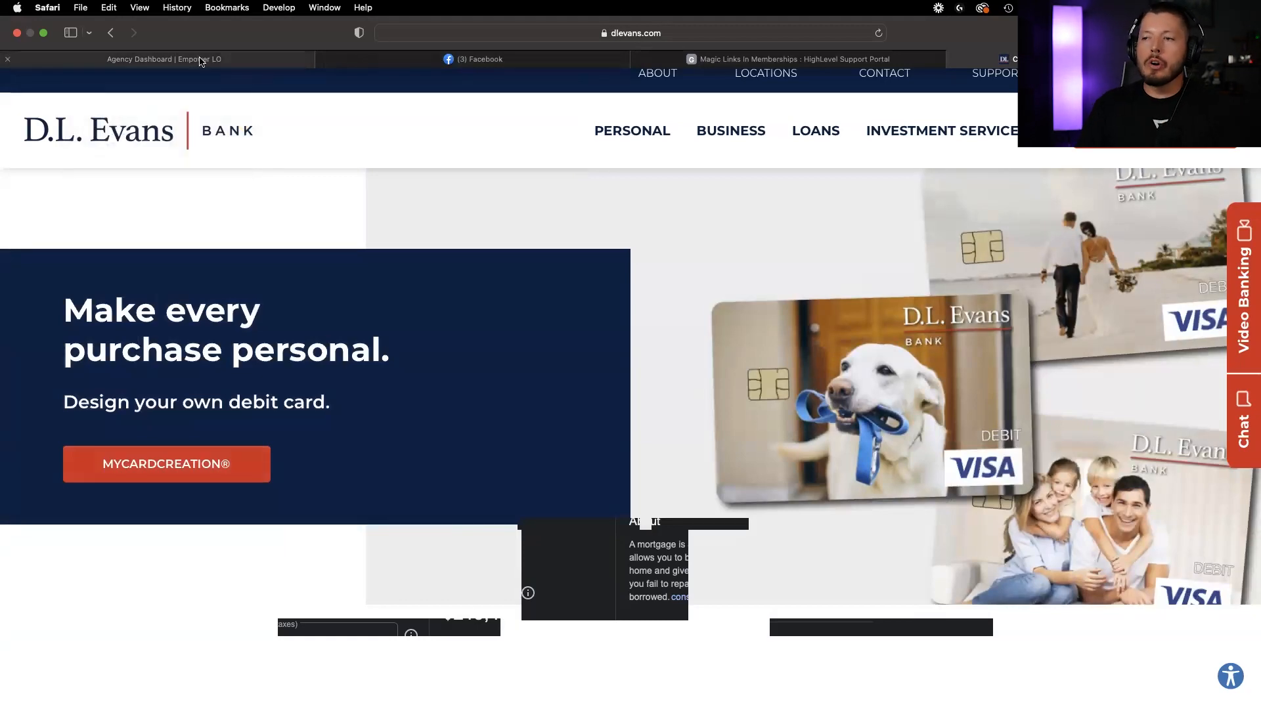
{"action": "left_click", "coordinate": [627, 33]}
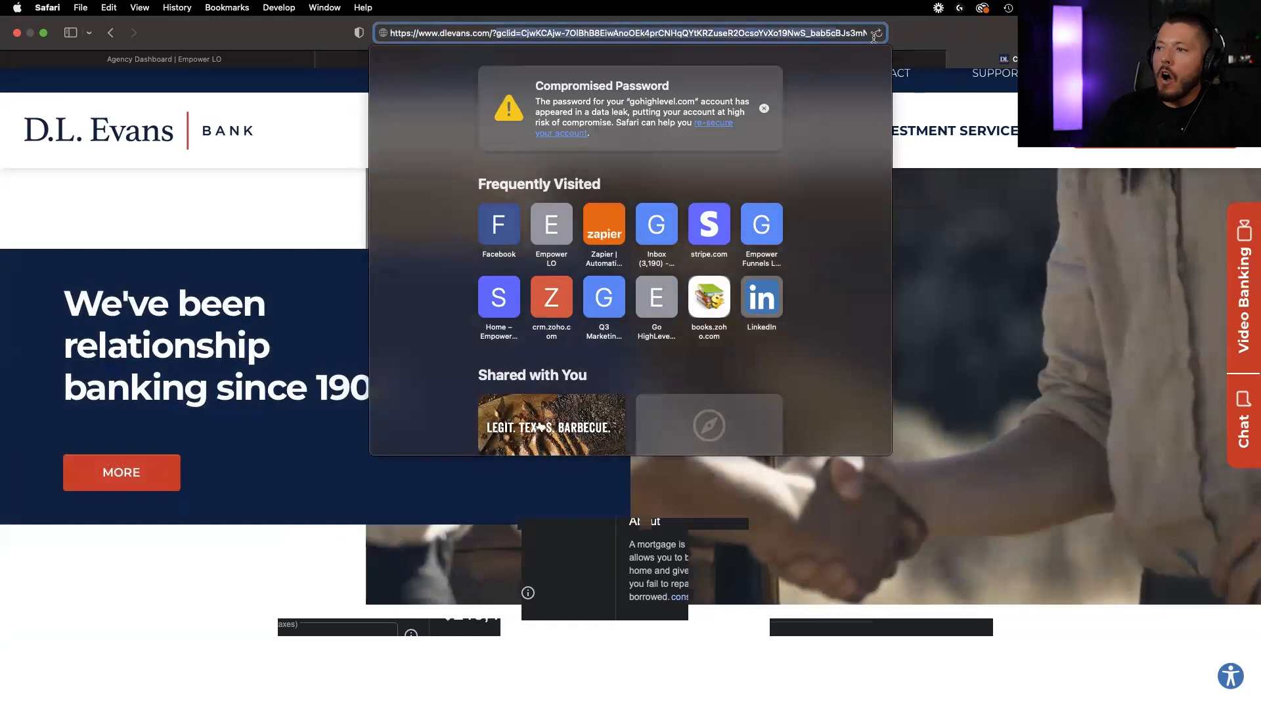
{"action": "left_click", "coordinate": [629, 33]}
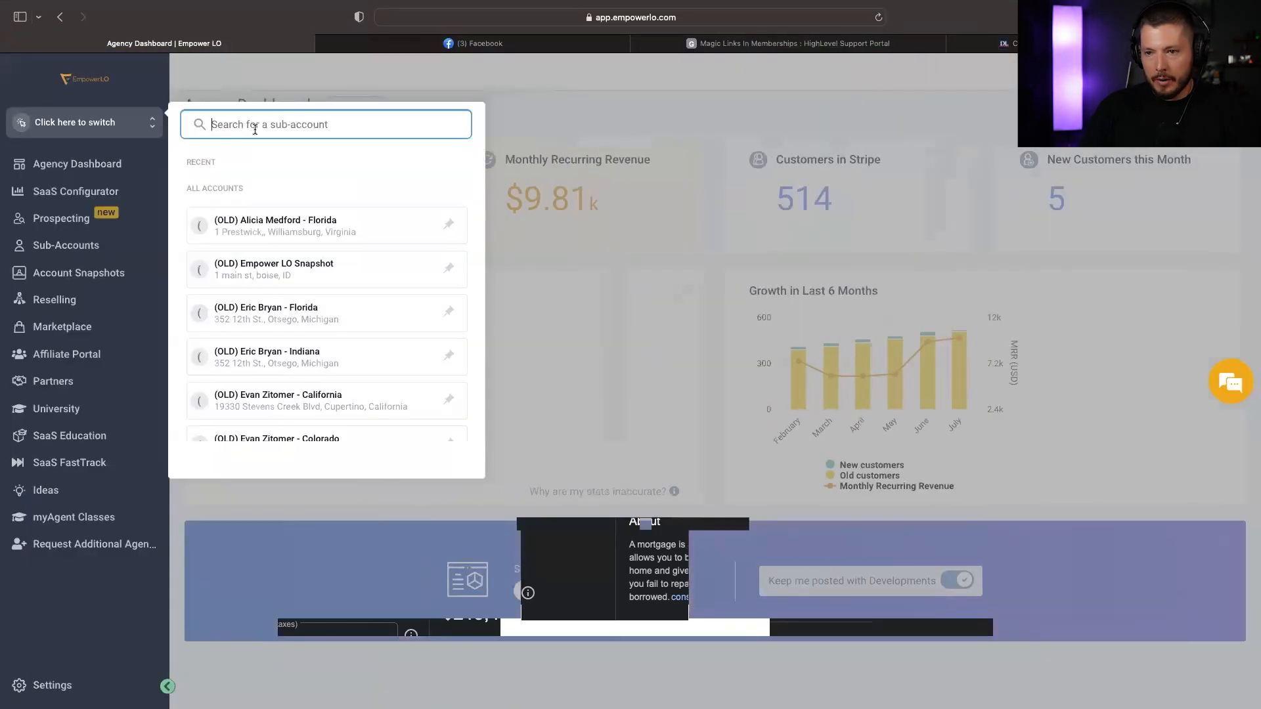
- Switch to the Marketing sub-account and create a new workflow from scratch in Automation
{"action": "type", "text": "marketing"}
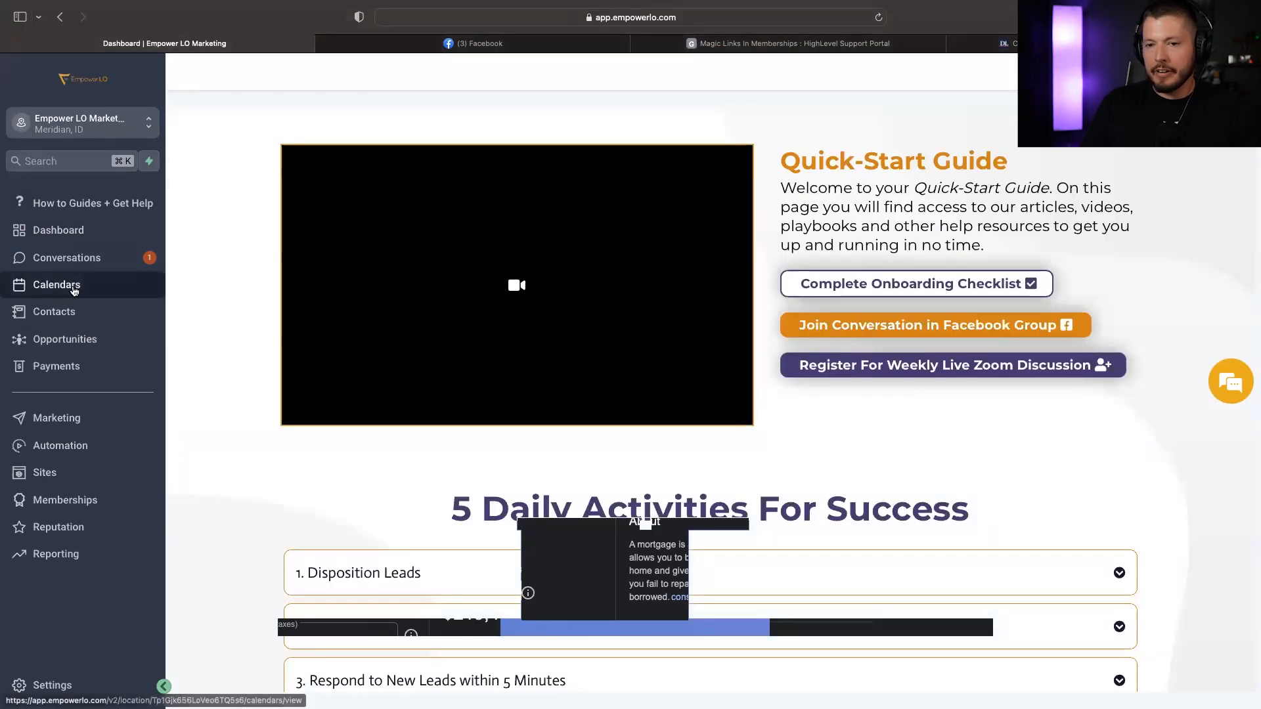
{"action": "left_click", "coordinate": [59, 446]}
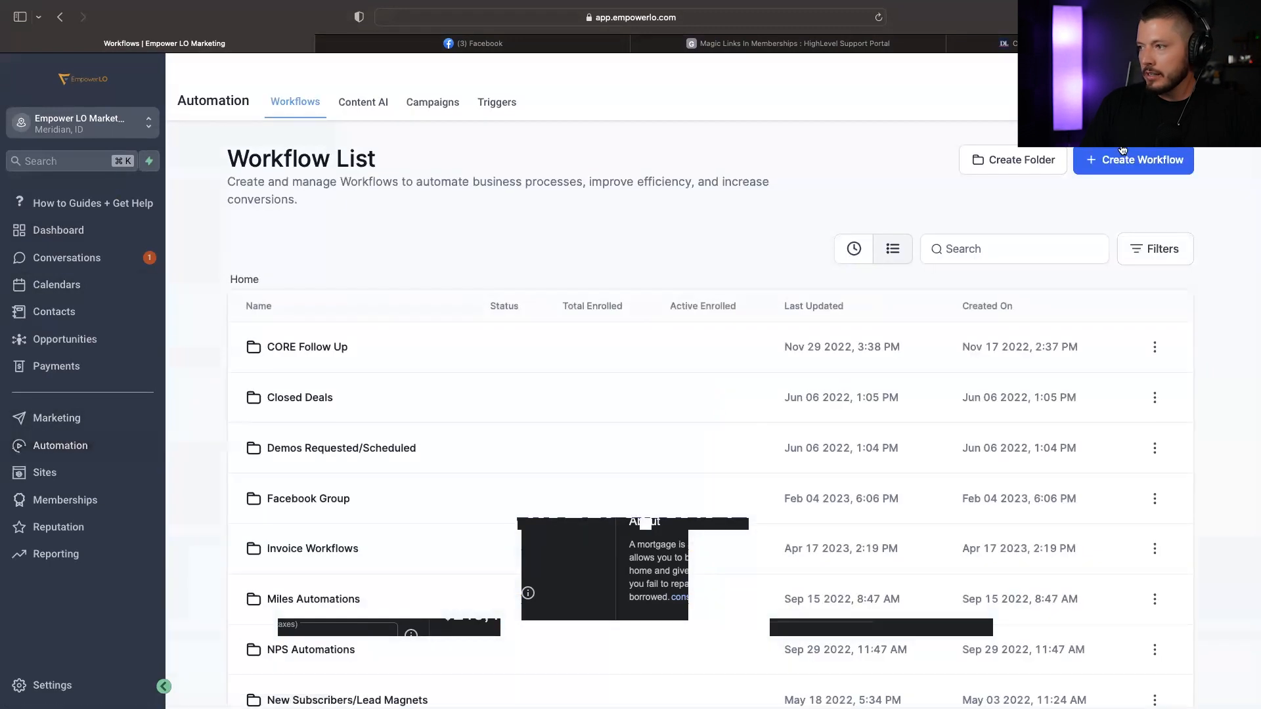
{"action": "left_click", "coordinate": [1133, 159]}
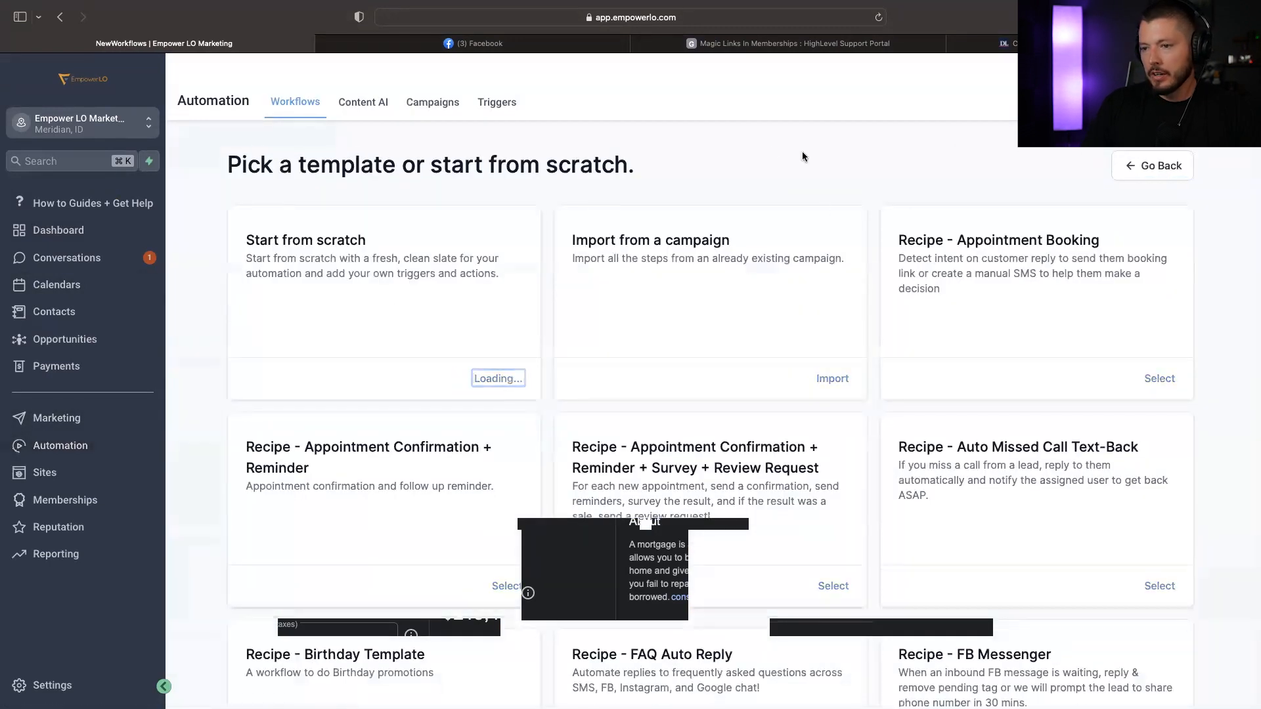
{"action": "left_click", "coordinate": [497, 379]}
{"action": "type", "text": "goo"}
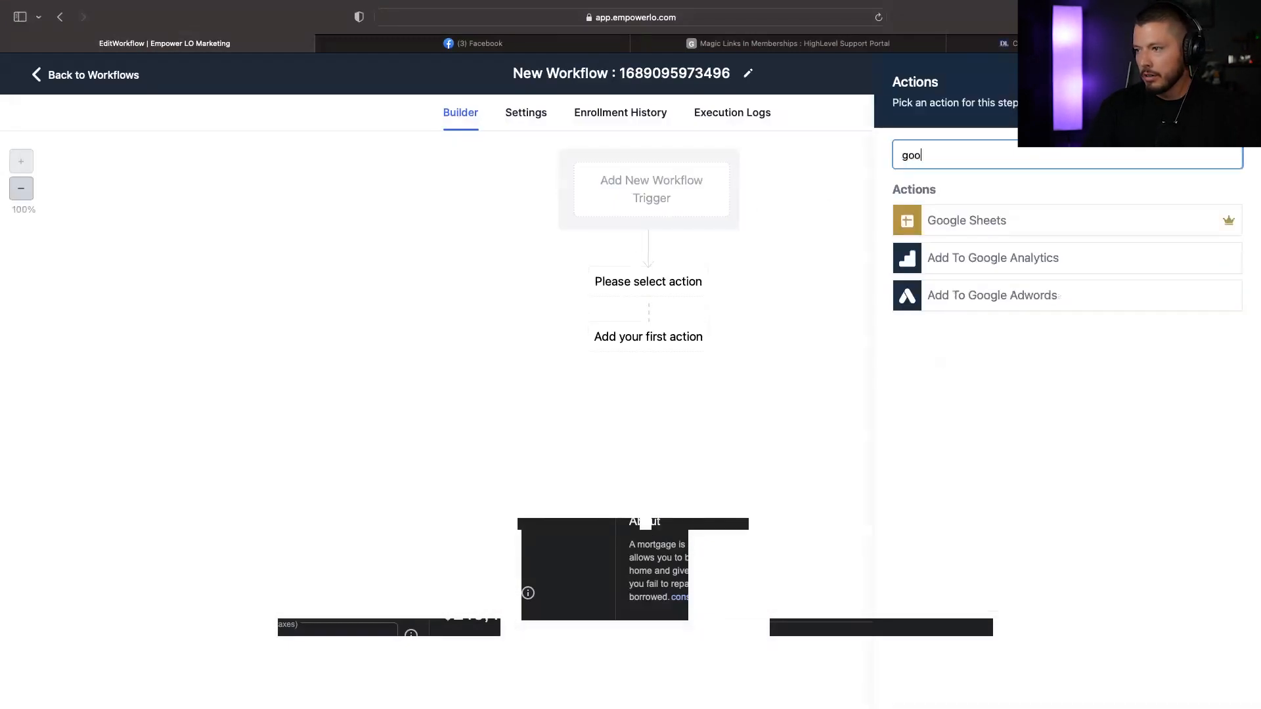
{"action": "left_click", "coordinate": [992, 296]}
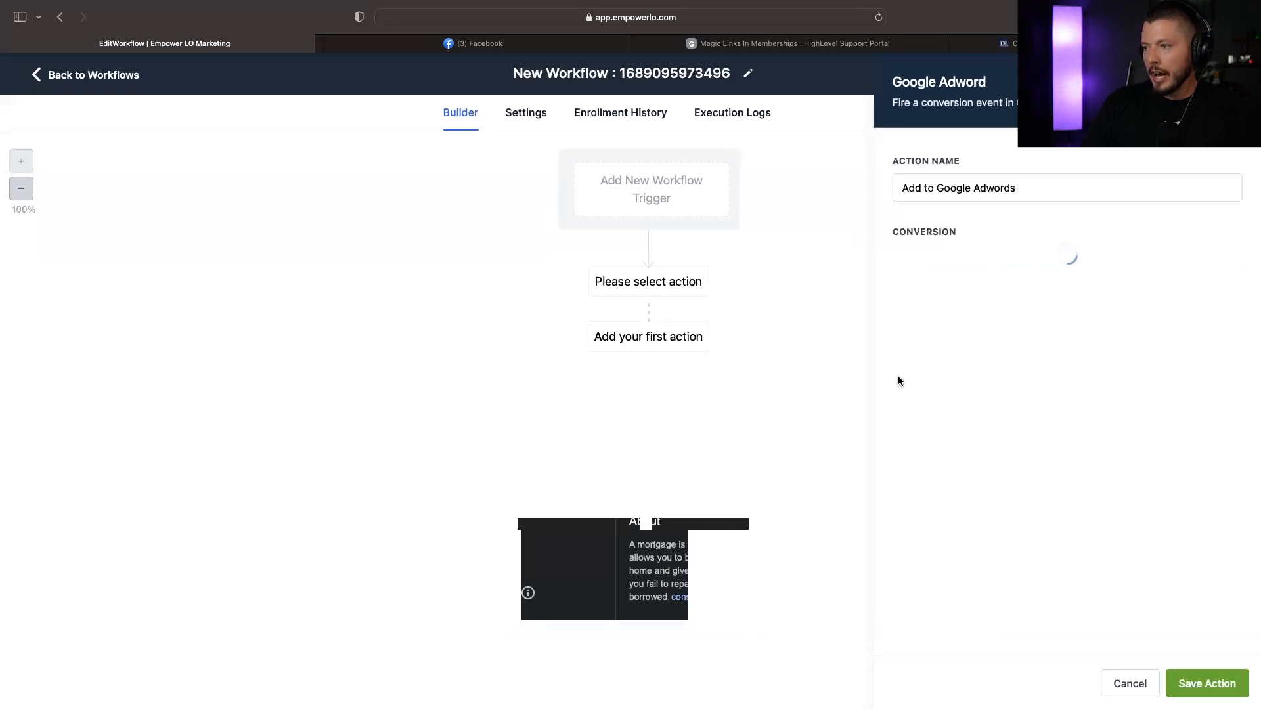
{"action": "left_click", "coordinate": [1065, 259]}
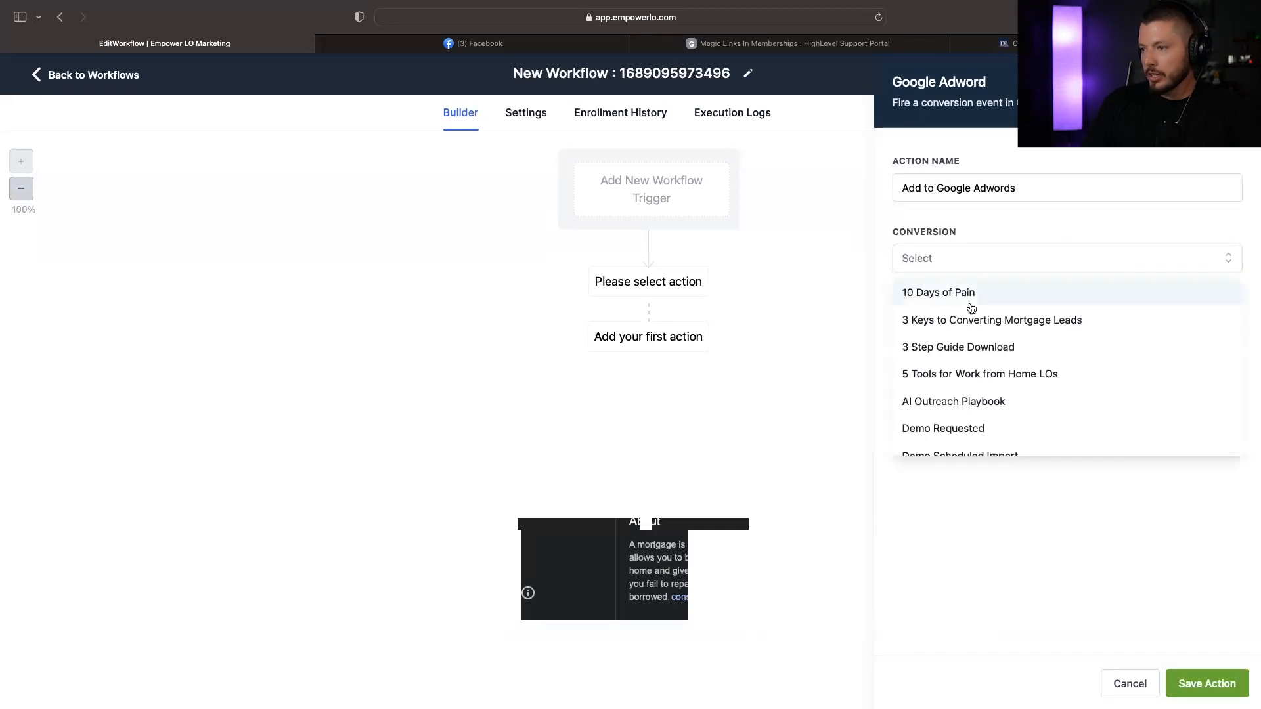
{"action": "left_click", "coordinate": [943, 428]}
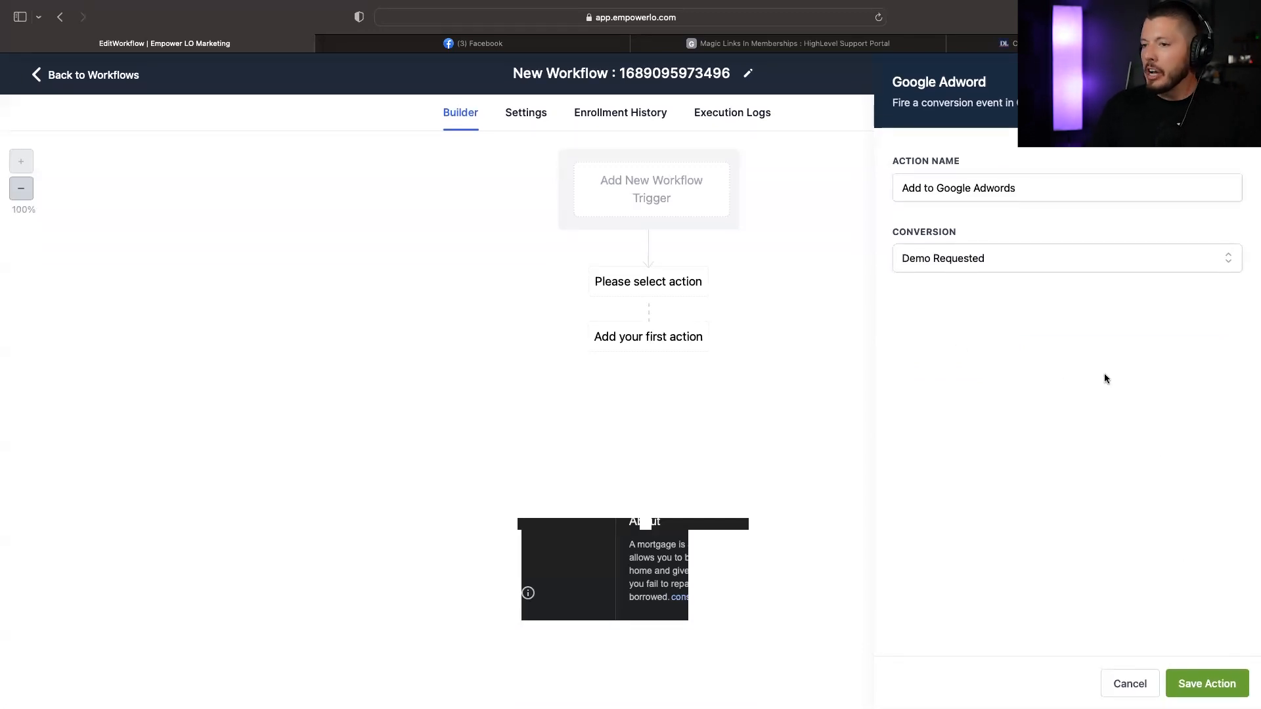
{"action": "mouse_move", "coordinate": [1213, 629]}
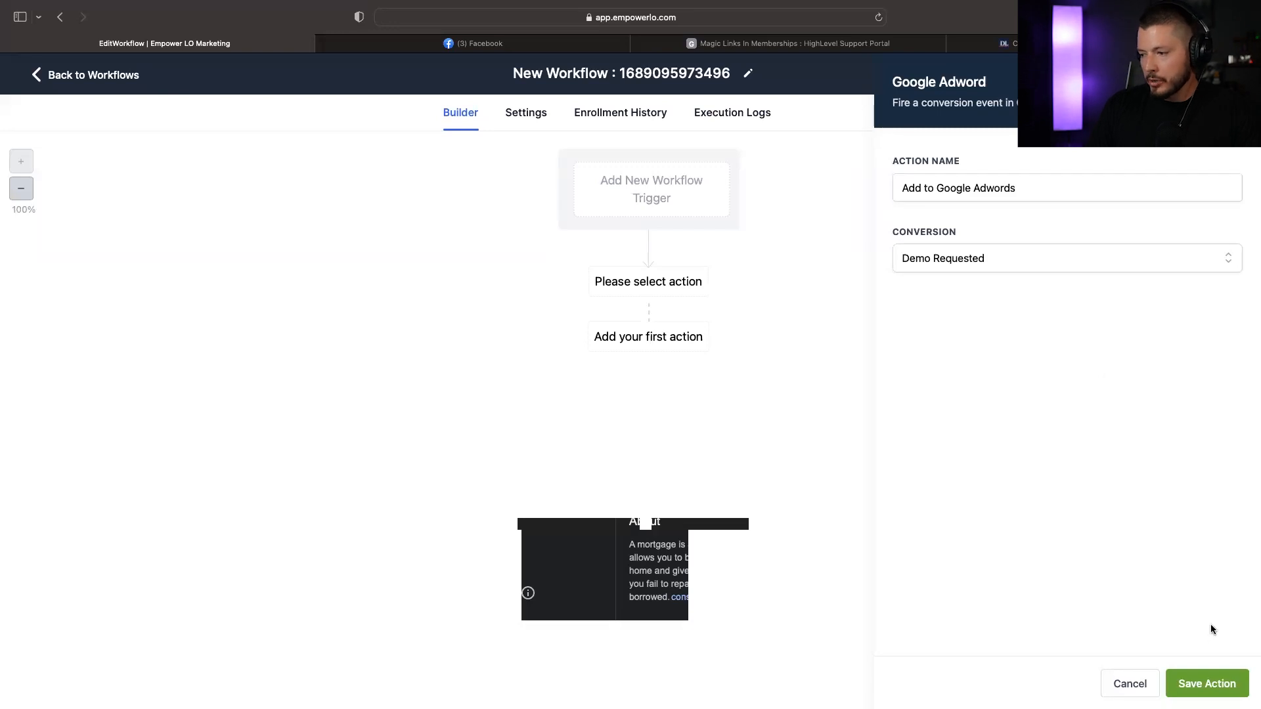
{"action": "mouse_move", "coordinate": [710, 195]}
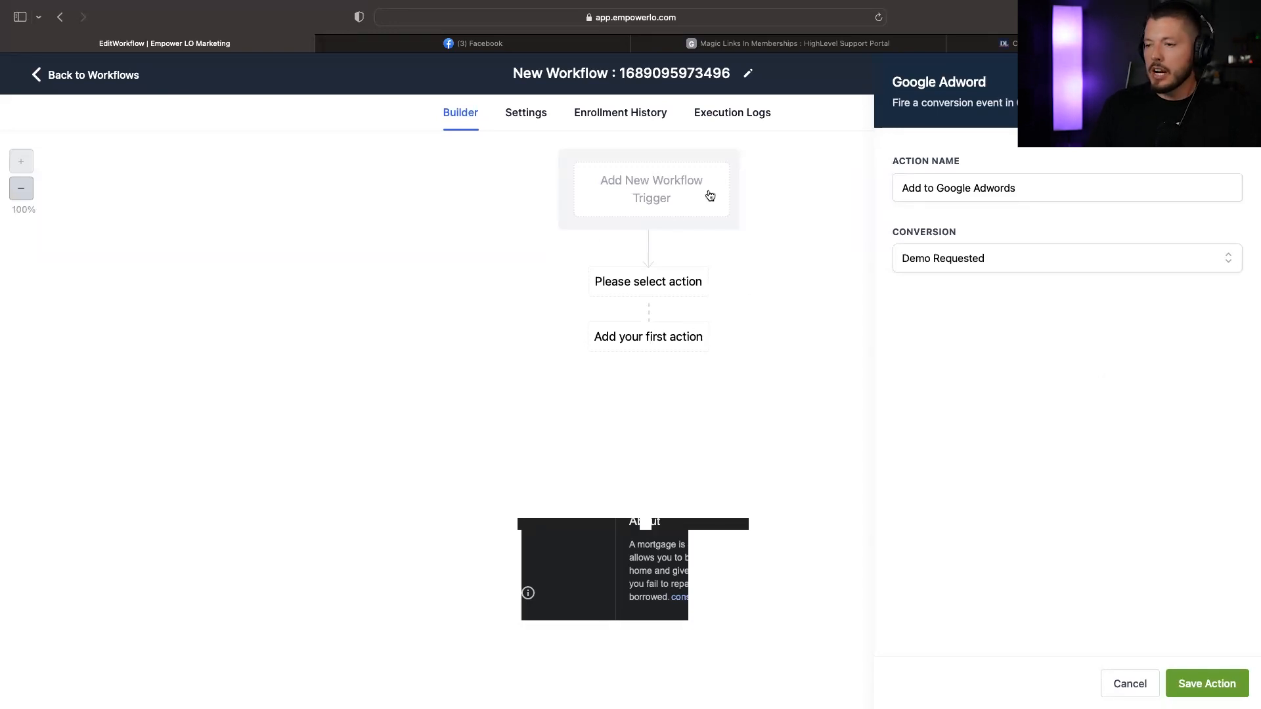
{"action": "mouse_move", "coordinate": [944, 315]}
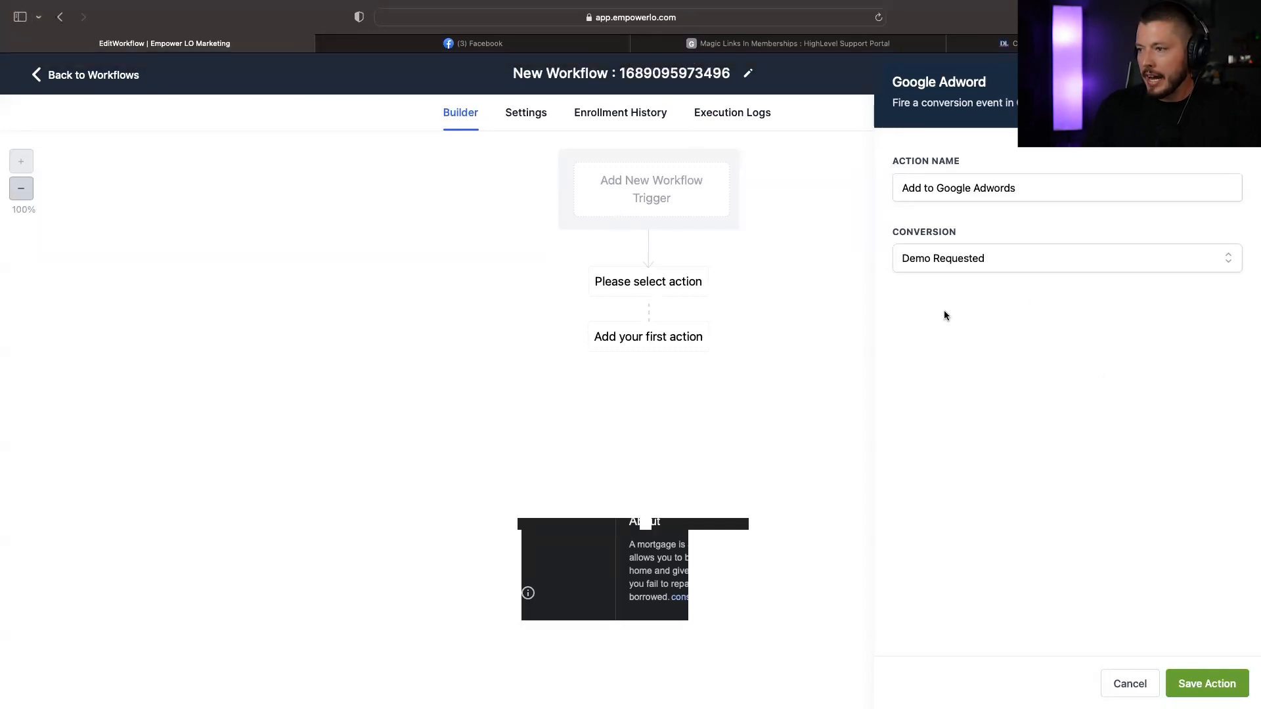
{"action": "mouse_move", "coordinate": [650, 193]}
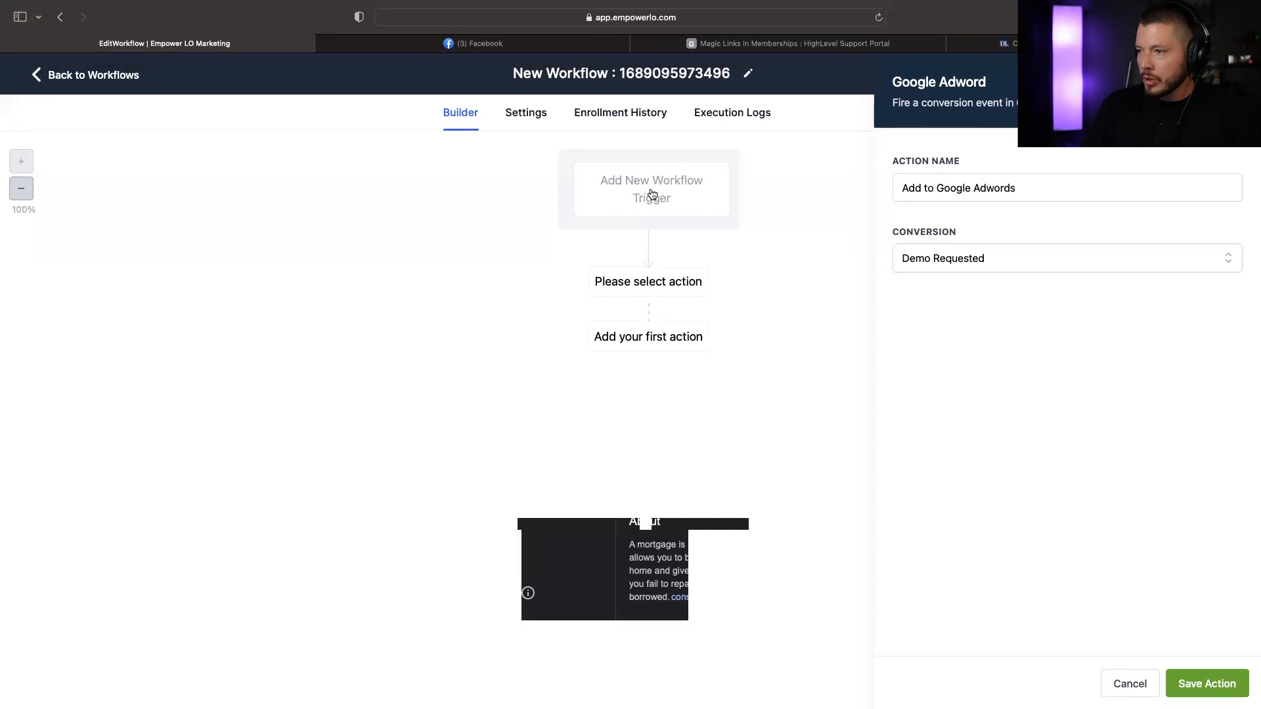
{"action": "mouse_move", "coordinate": [844, 166]}
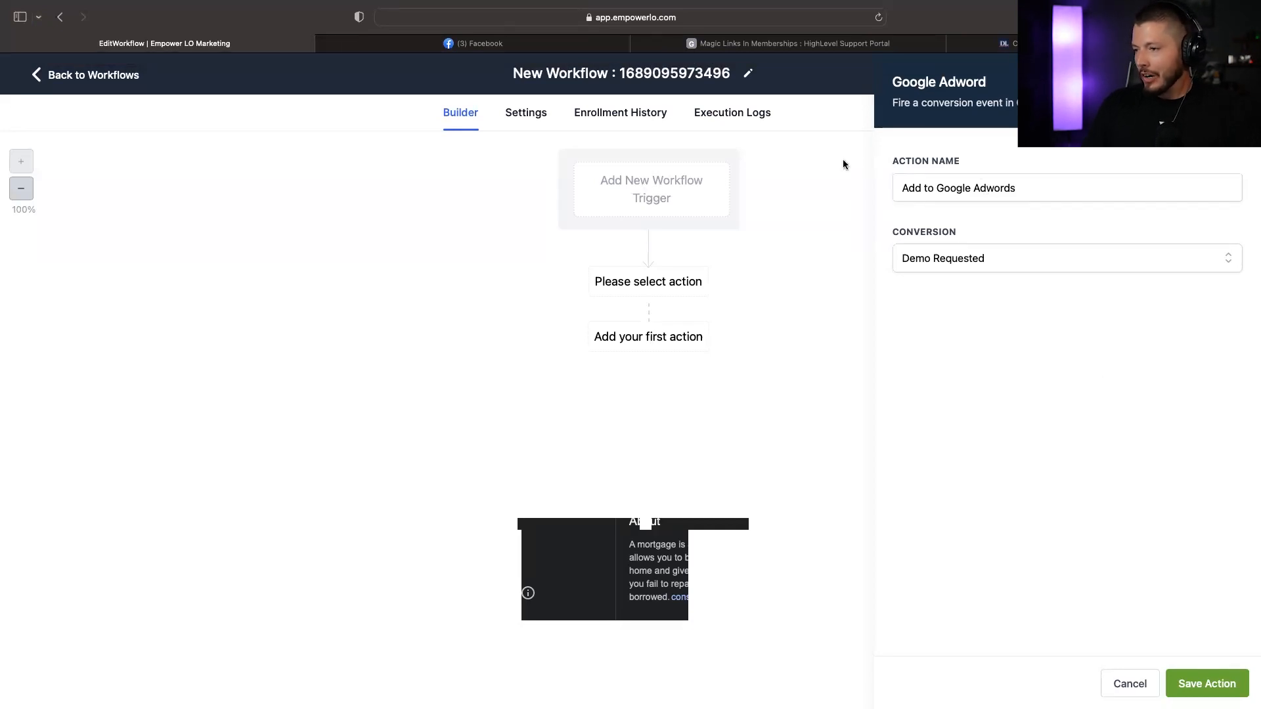
{"action": "mouse_move", "coordinate": [599, 188]}
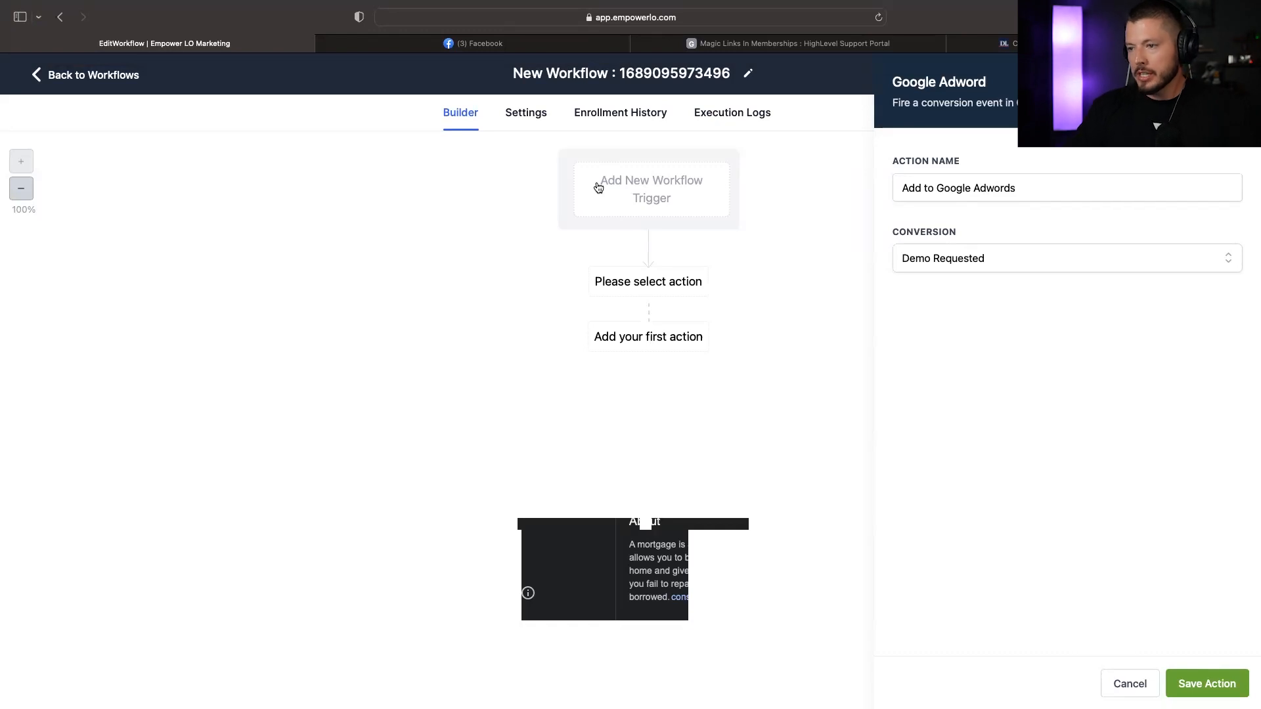
{"action": "left_click", "coordinate": [1130, 683]}
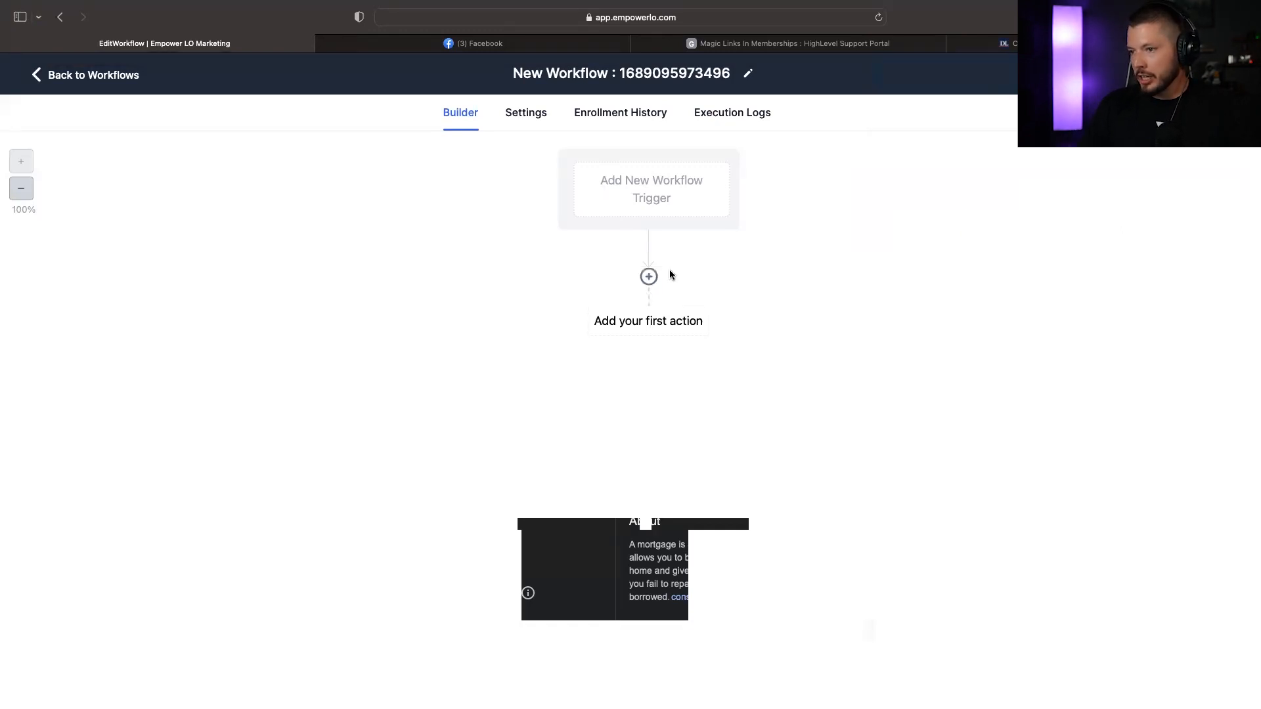
- Browse the Facebook action options, leave the builder, and go to the Contacts smart list
{"action": "left_click", "coordinate": [647, 276]}
{"action": "type", "text": "face"}
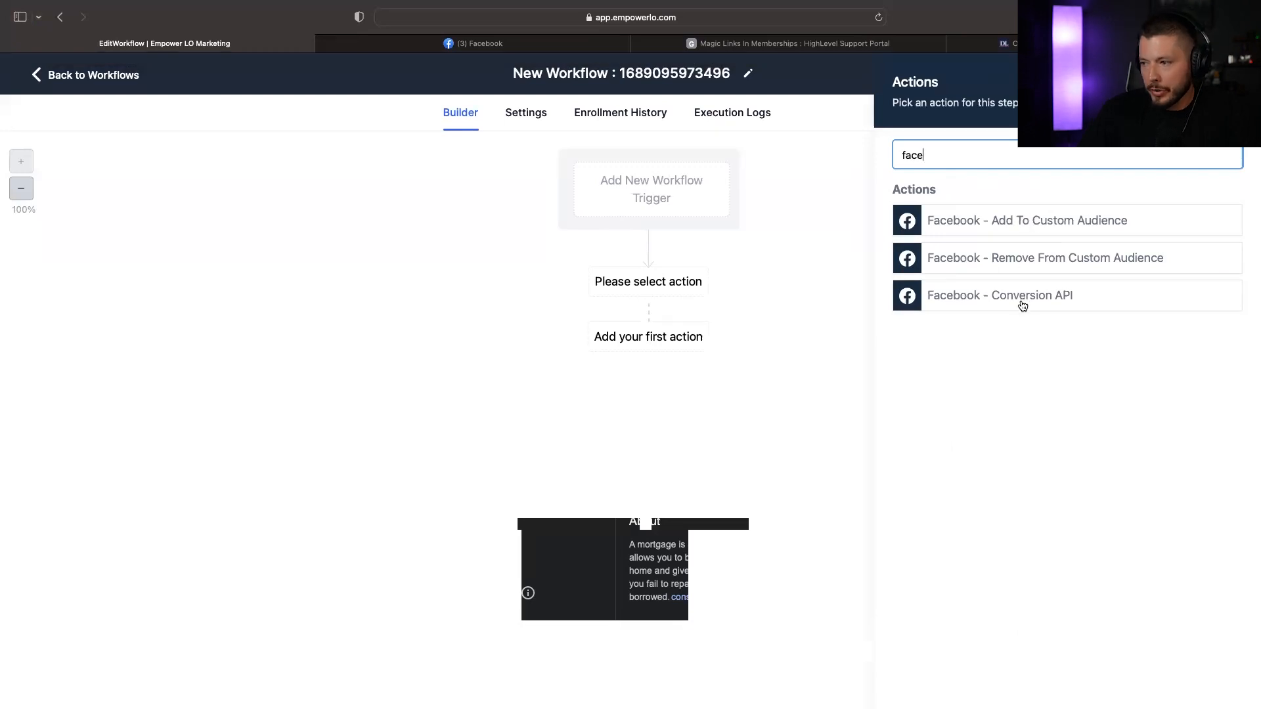
{"action": "mouse_move", "coordinate": [1019, 218]}
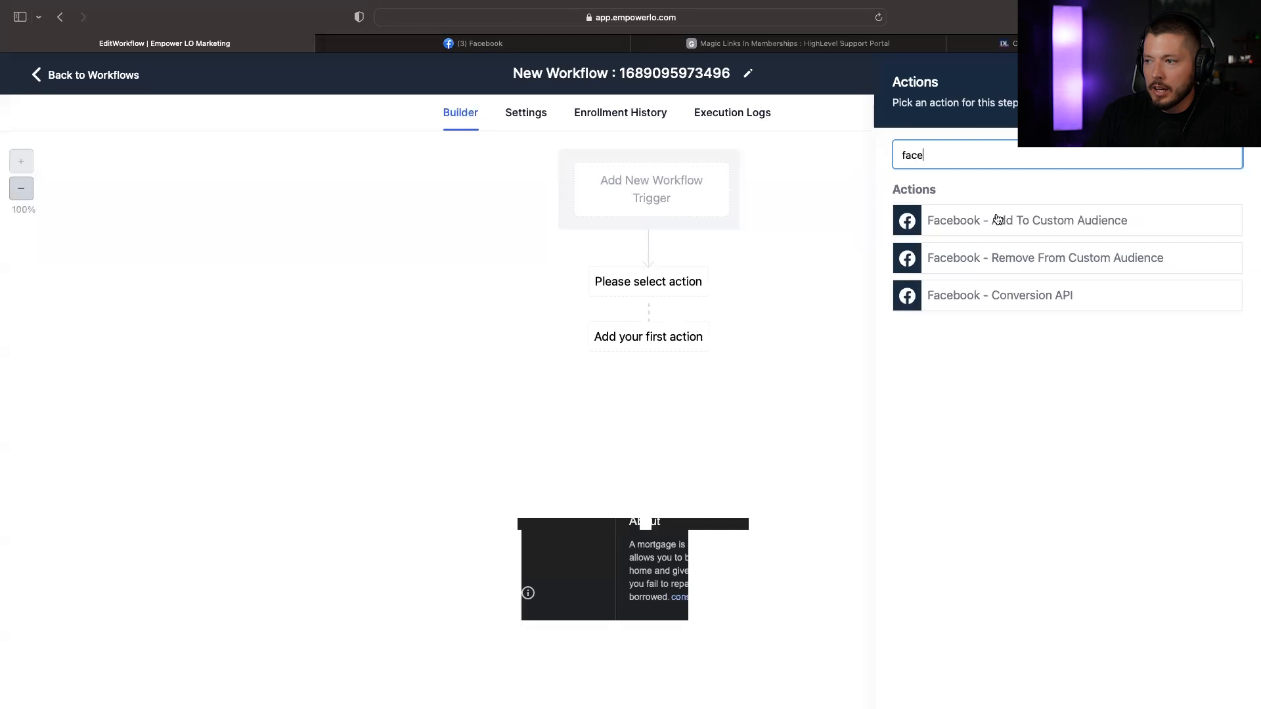
{"action": "mouse_move", "coordinate": [860, 245]}
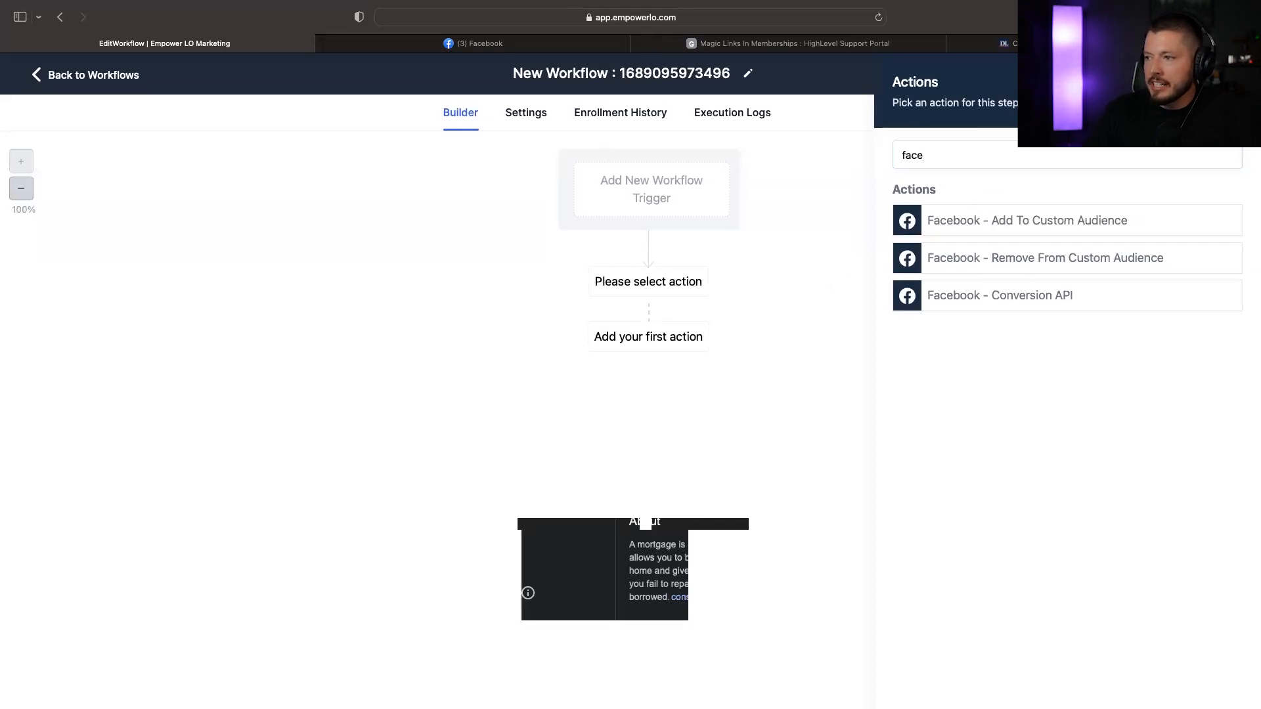
{"action": "mouse_move", "coordinate": [1208, 622]}
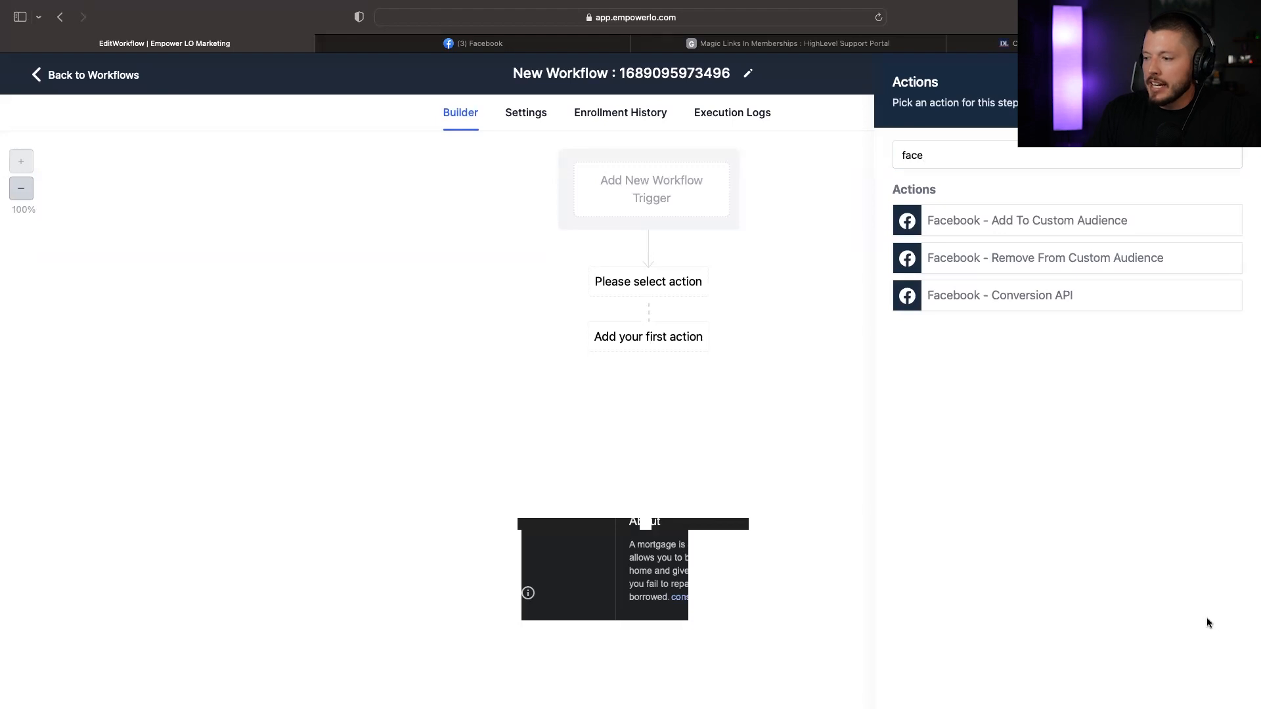
{"action": "mouse_move", "coordinate": [1071, 203]}
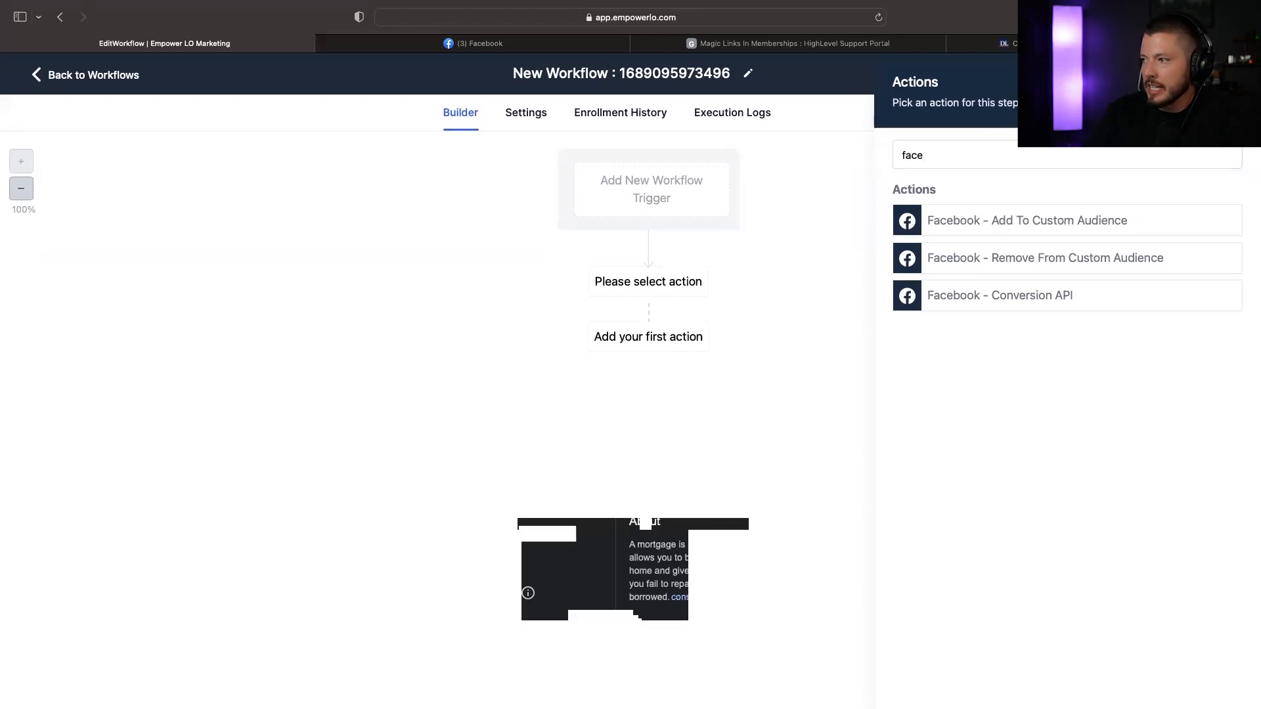
{"action": "left_click", "coordinate": [92, 74]}
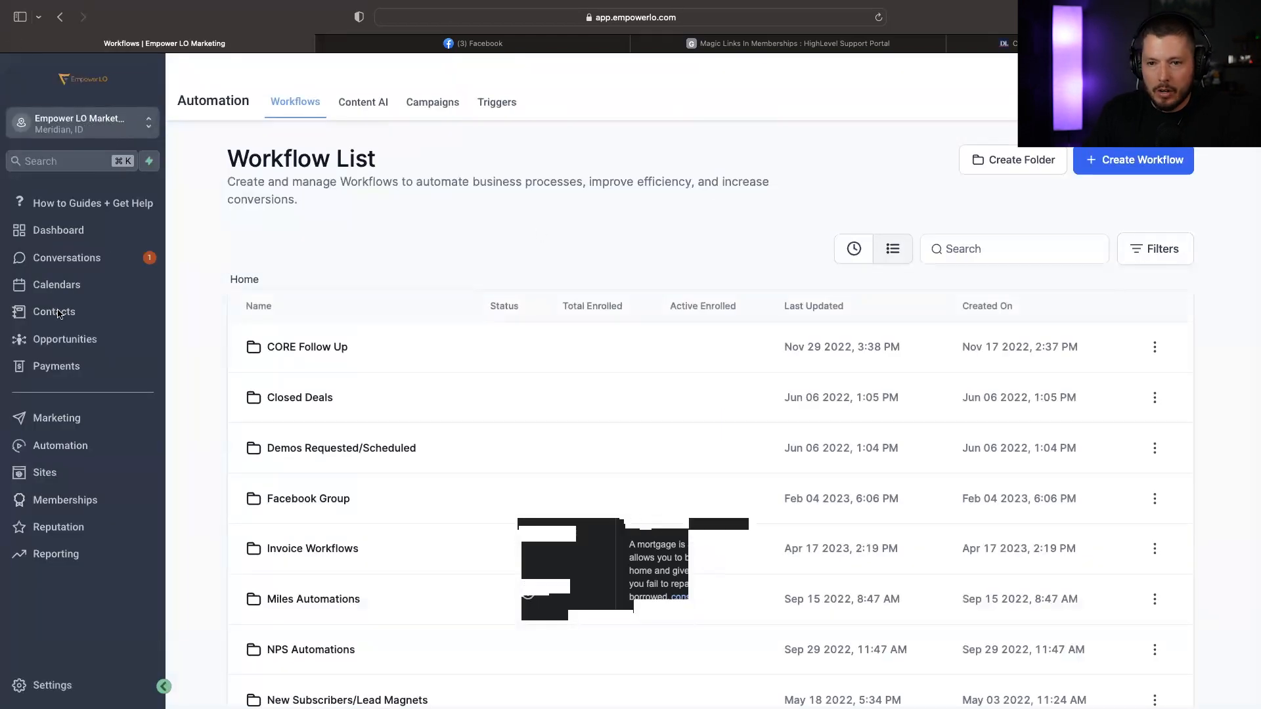
{"action": "left_click", "coordinate": [56, 311]}
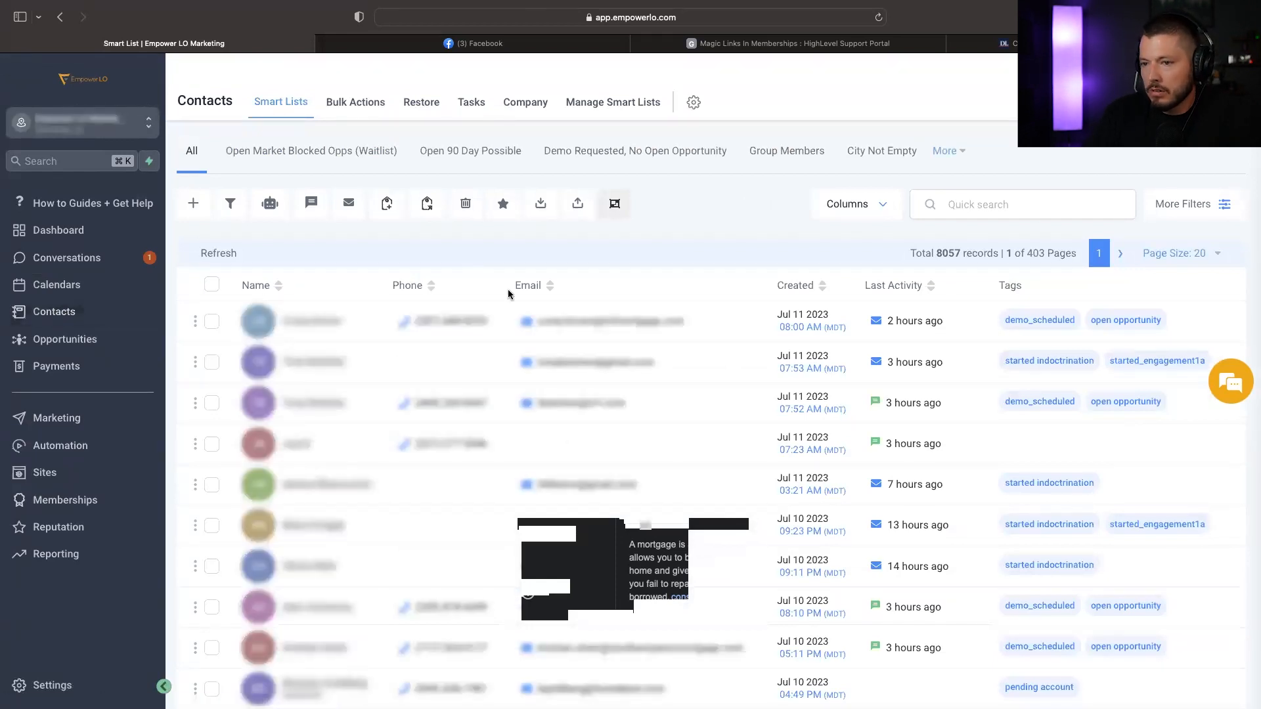
{"action": "scroll", "scroll_direction": "down", "scroll_amount": 3}
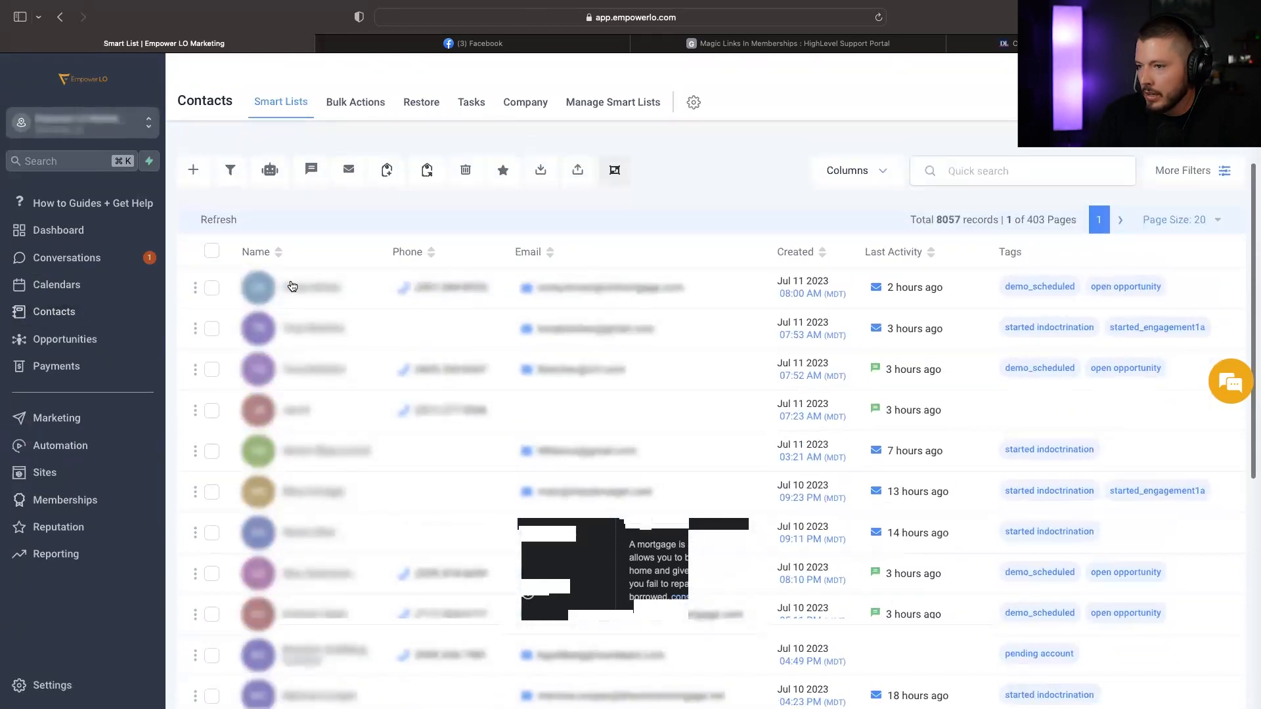
- Review a lead's Facebook ad attribution and FB ClickId, then return to the workflows list
{"action": "left_click", "coordinate": [312, 288]}
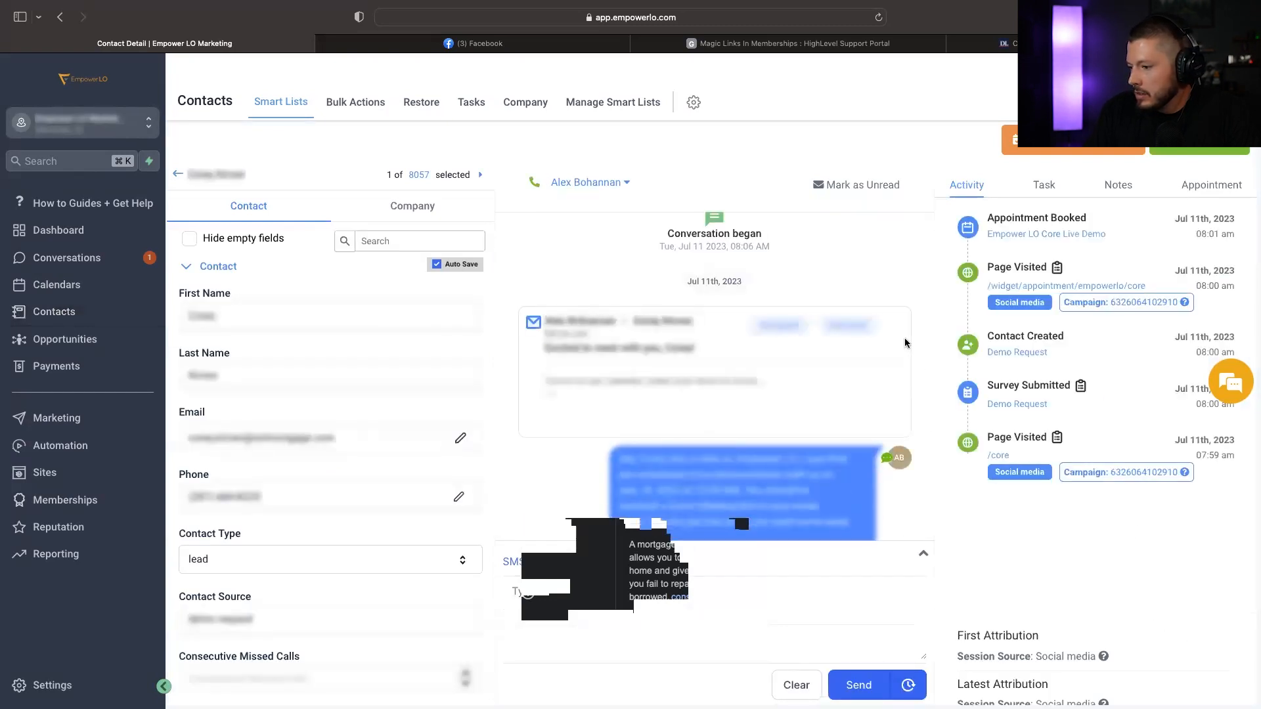
{"action": "mouse_move", "coordinate": [1132, 640]}
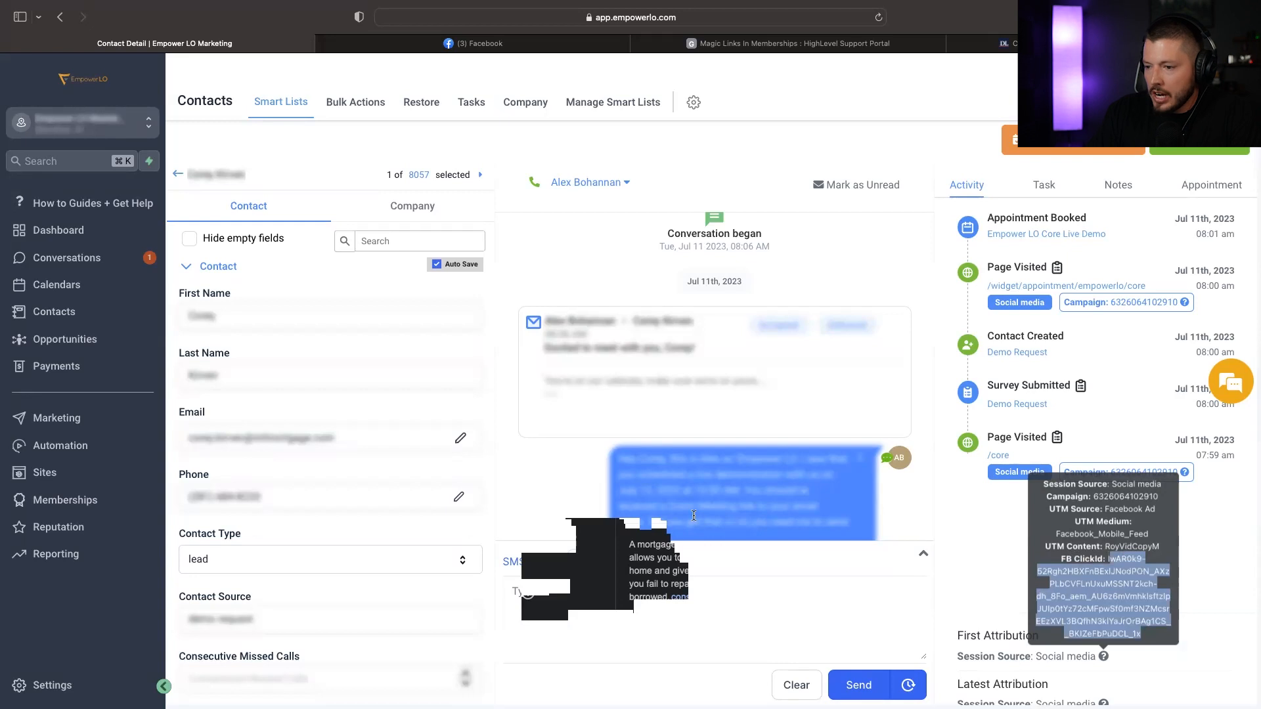
{"action": "mouse_move", "coordinate": [672, 486]}
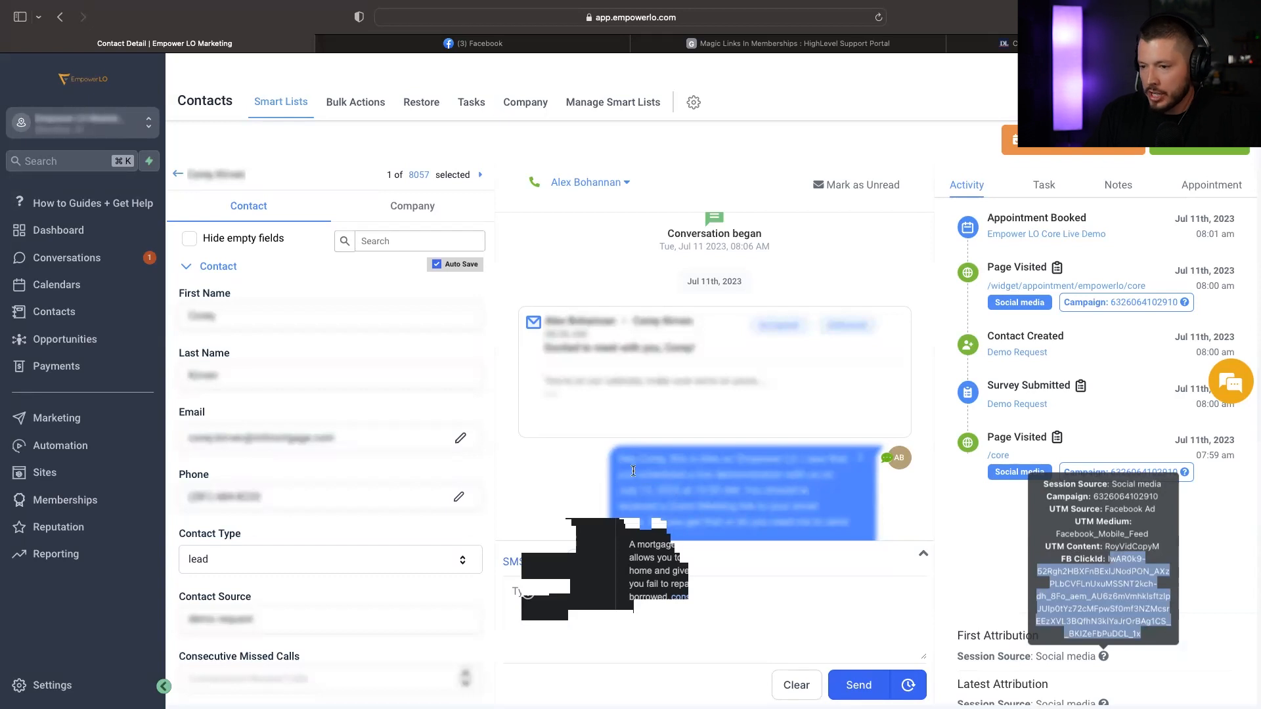
{"action": "mouse_move", "coordinate": [602, 489]}
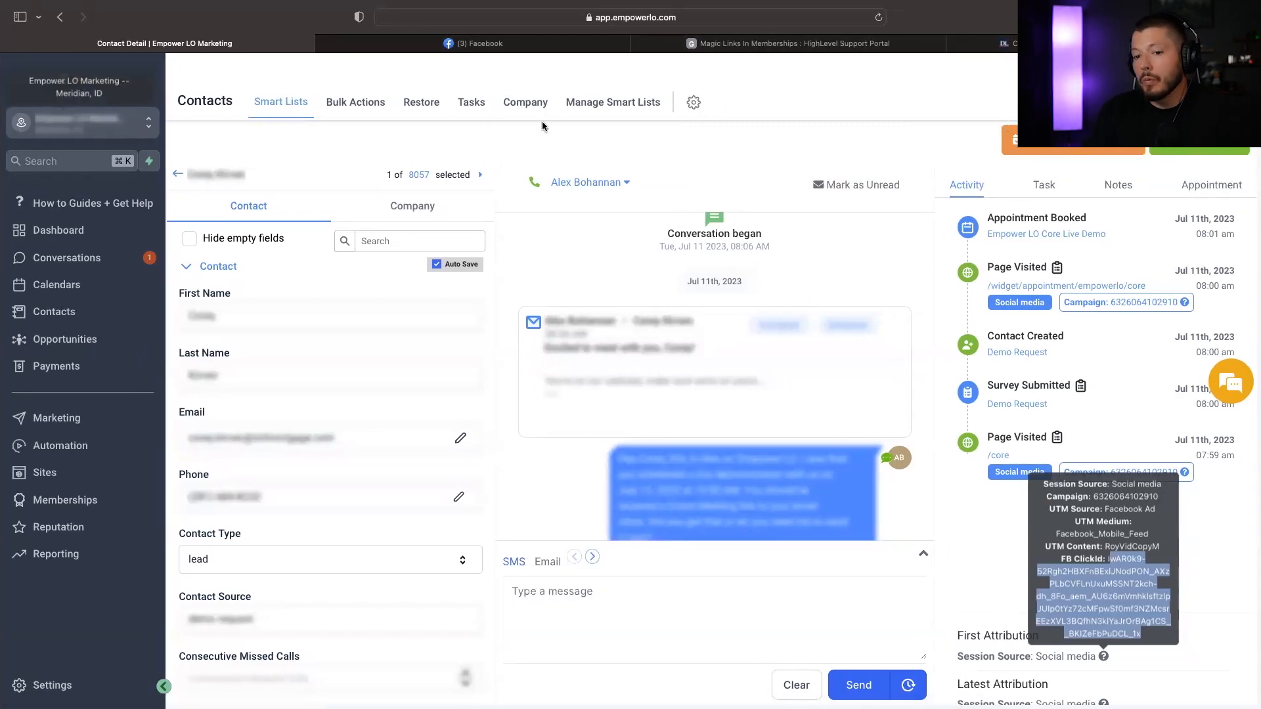
{"action": "left_click", "coordinate": [61, 445]}
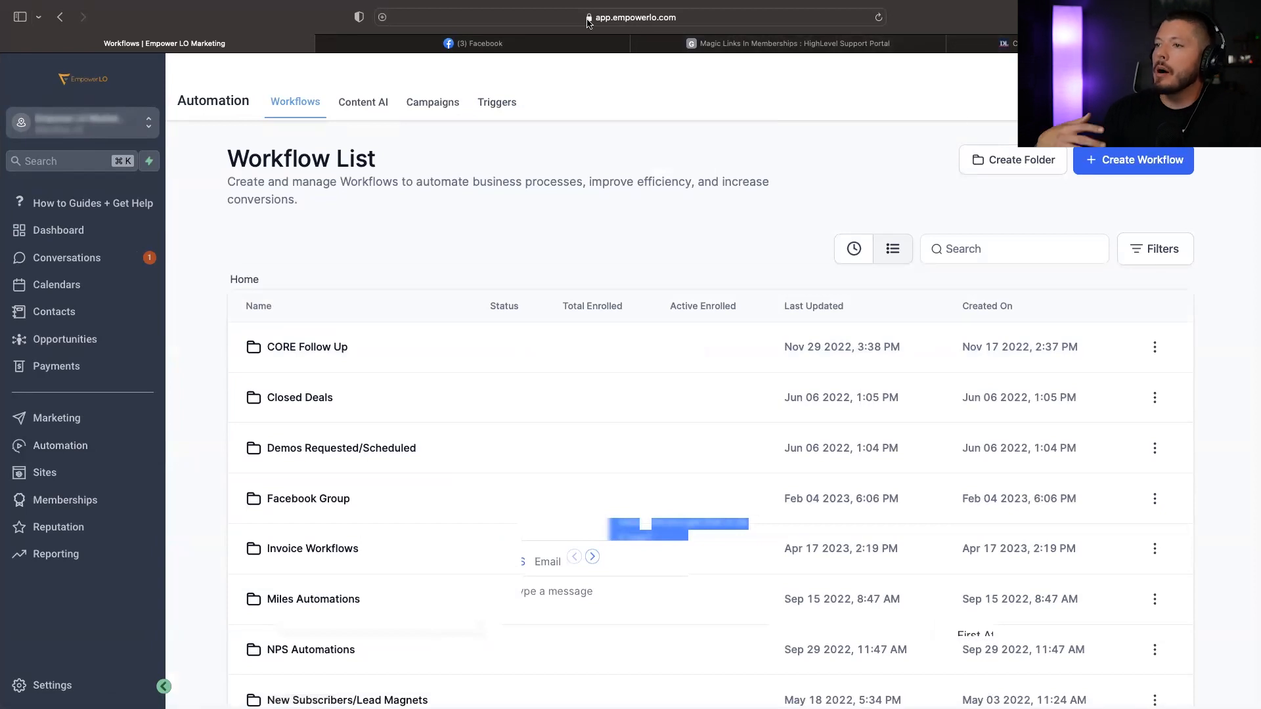
{"action": "mouse_move", "coordinate": [589, 17]}
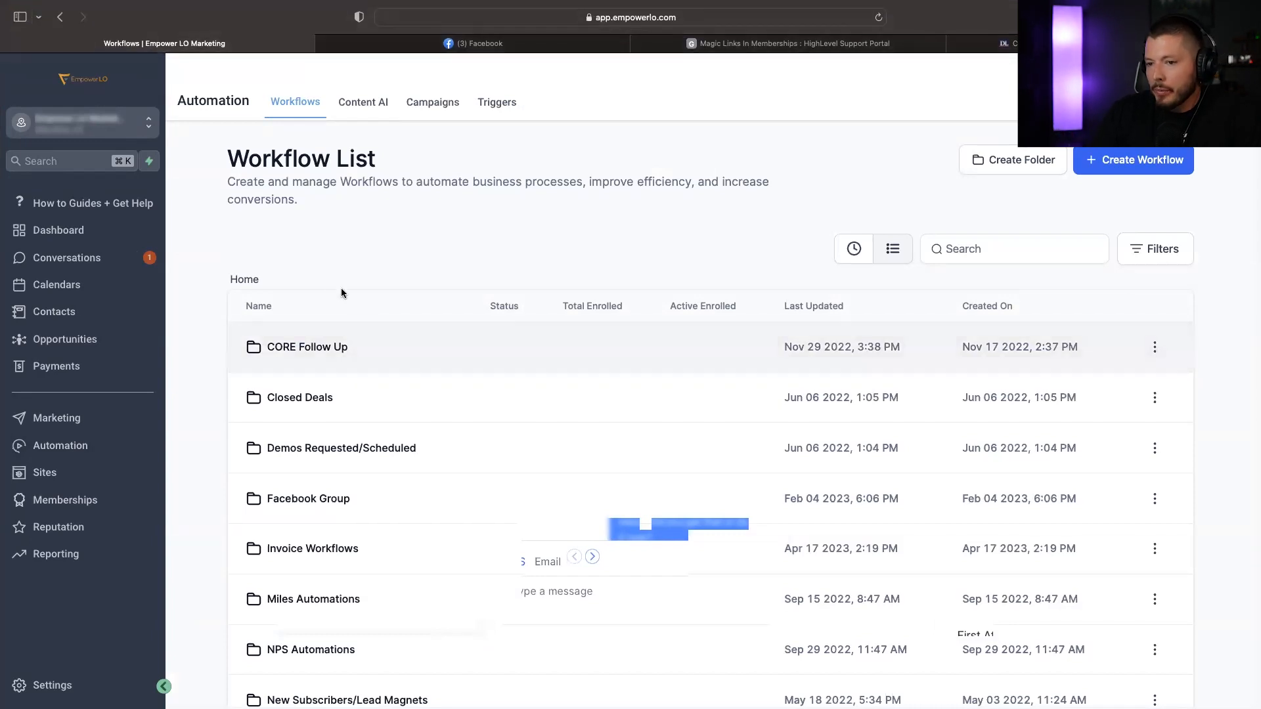
{"action": "mouse_move", "coordinate": [310, 326]}
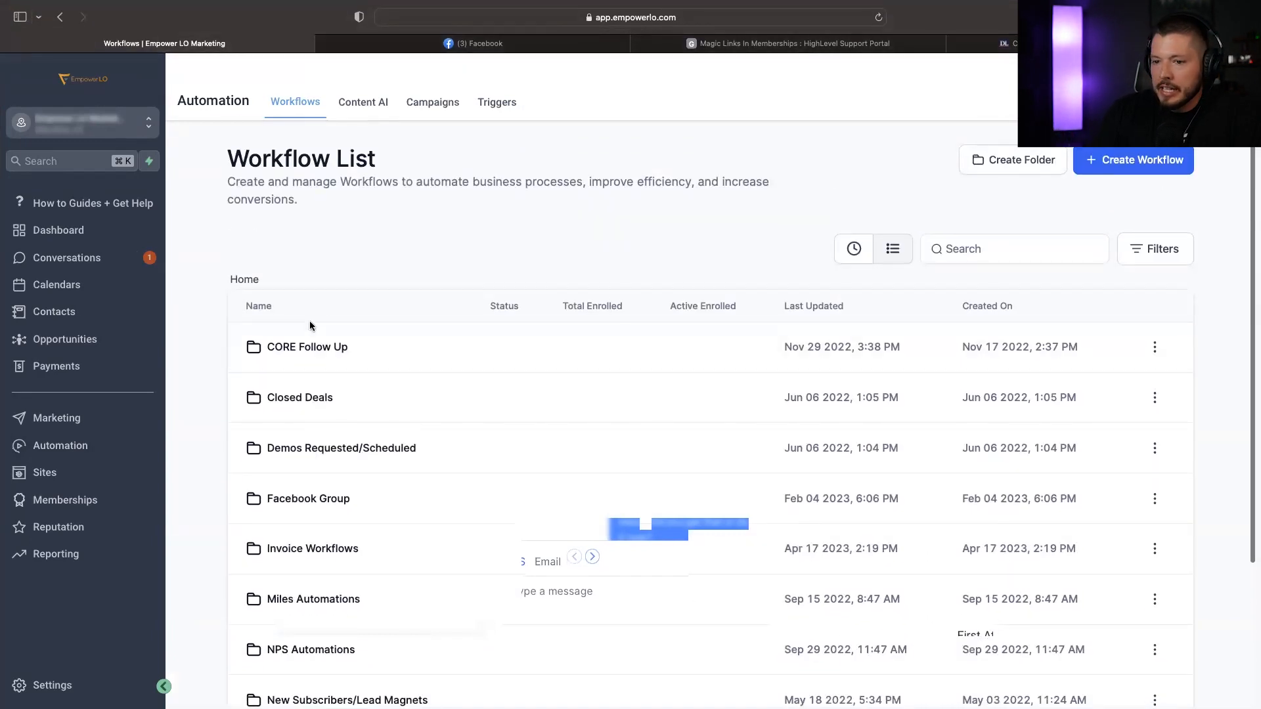
- Enter the Demos Requested/Scheduled folder and load the New Demo Scheduled - Empower Calendar workflow
{"action": "left_click", "coordinate": [340, 448]}
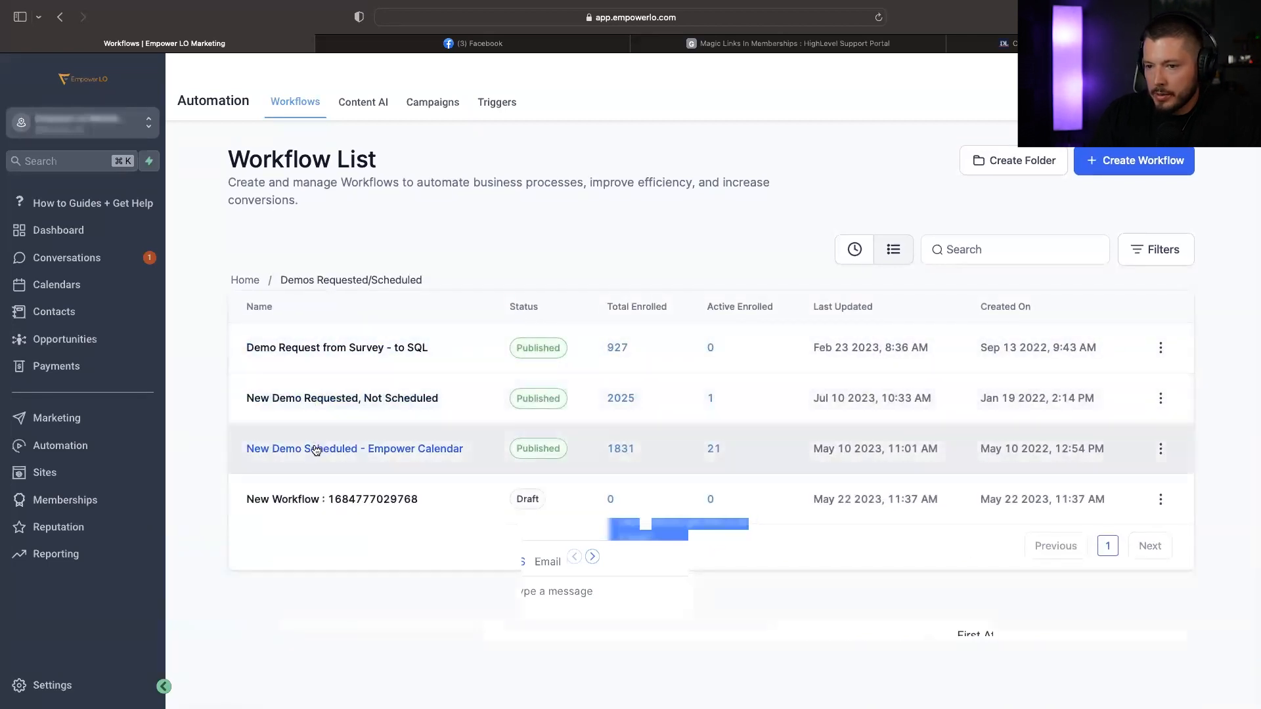
{"action": "left_click", "coordinate": [354, 448]}
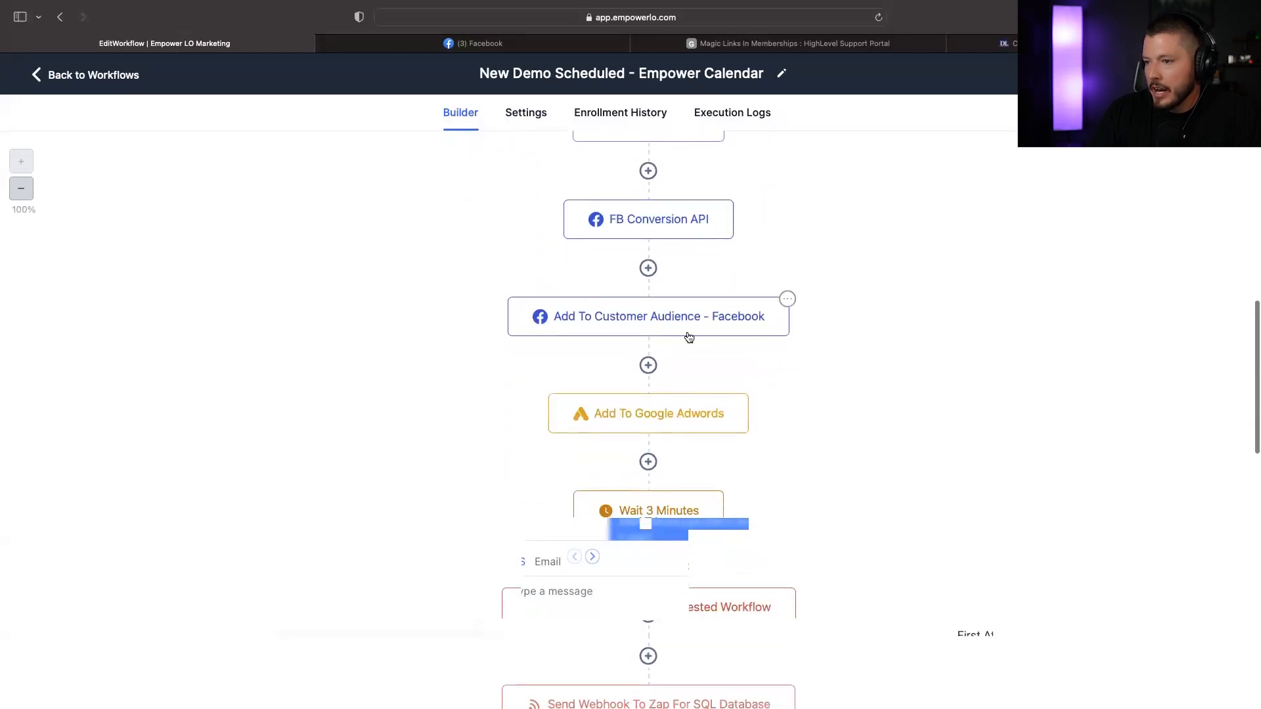
- Inspect the Add To Google Adwords step's conversion list, then the FB Conversion API step's settings
{"action": "left_click", "coordinate": [647, 414]}
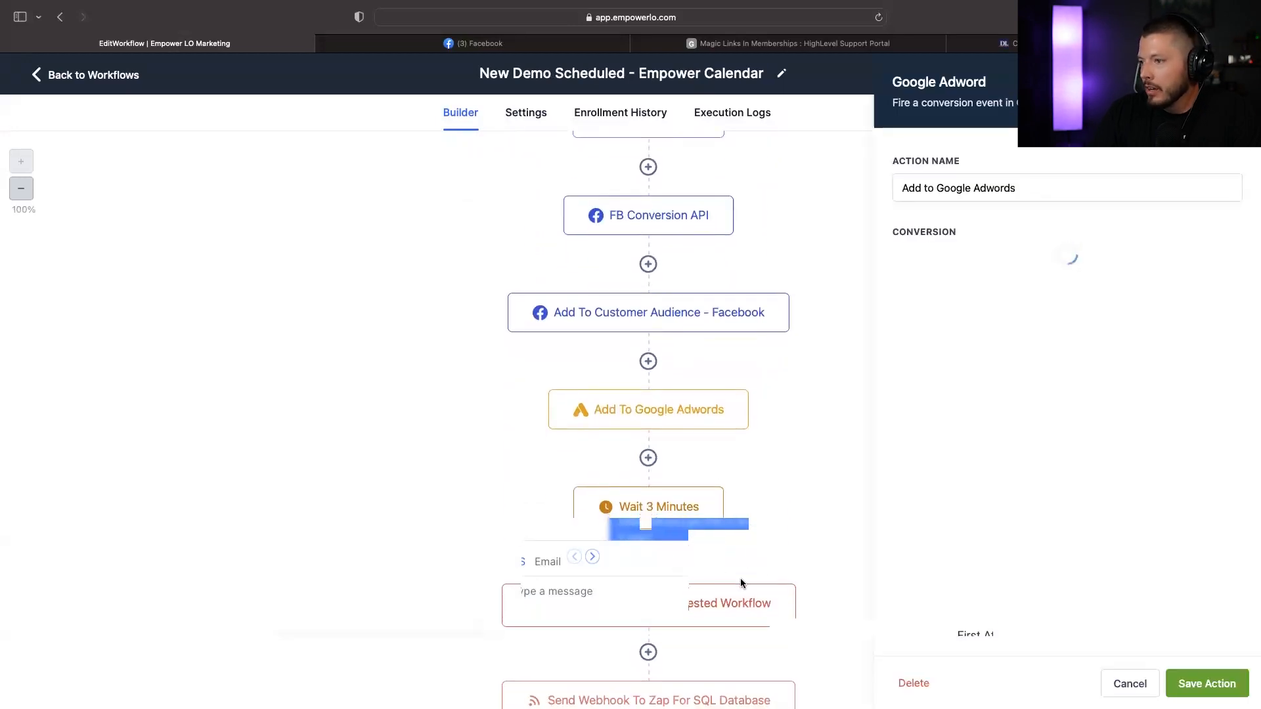
{"action": "left_click", "coordinate": [1066, 259]}
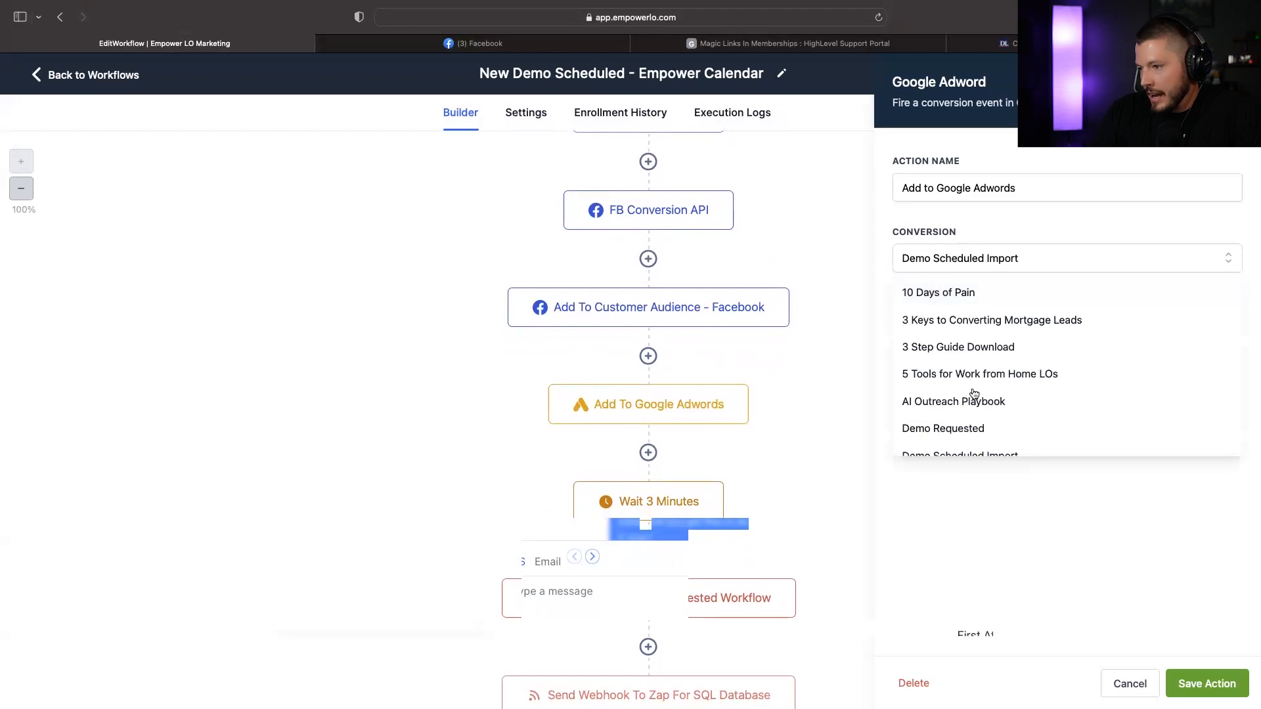
{"action": "scroll", "scroll_direction": "down", "scroll_amount": 3}
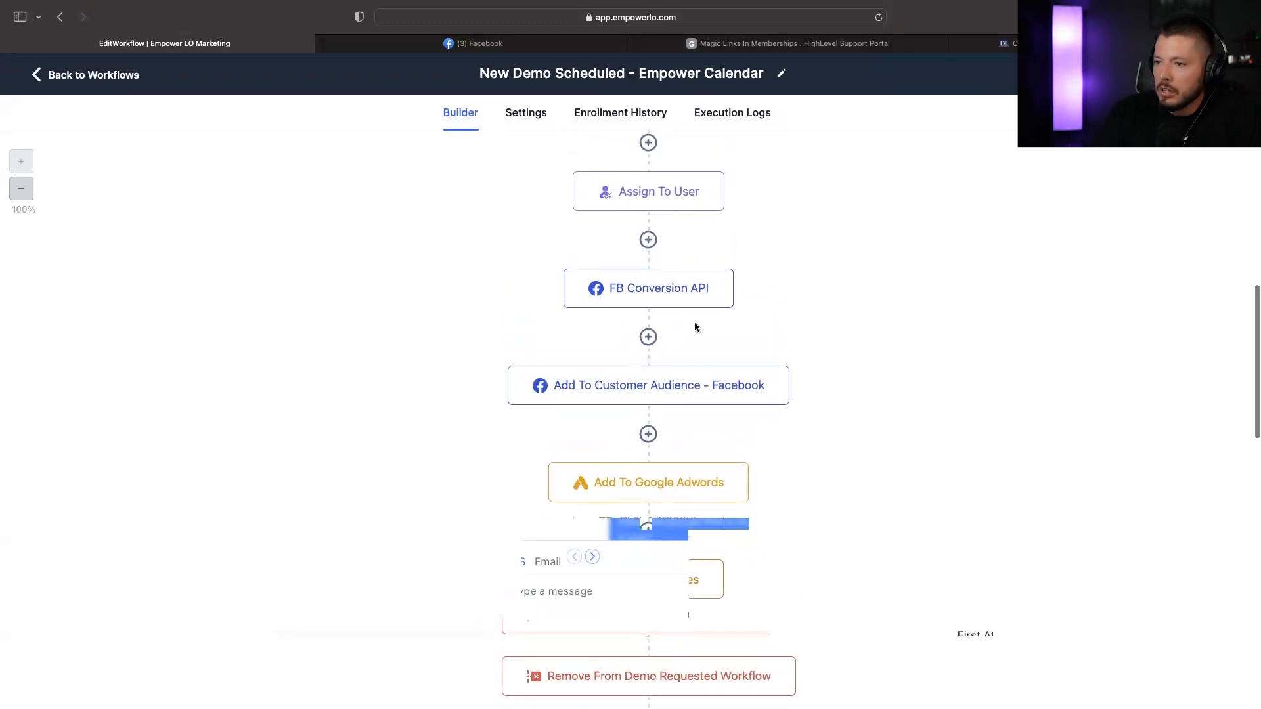
{"action": "left_click", "coordinate": [647, 287]}
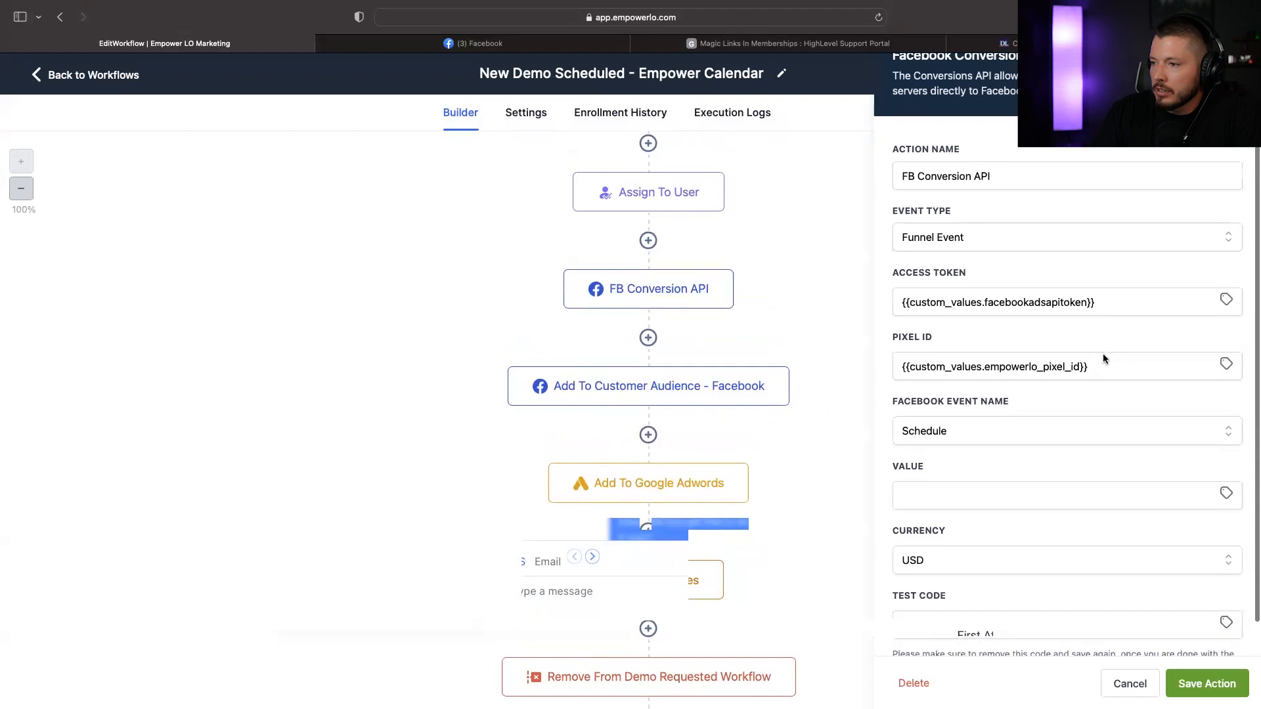
- Show the Add To Customer Audience - Facebook step targeting the Scheduled Demo audience
{"action": "scroll", "scroll_direction": "down", "scroll_amount": 3}
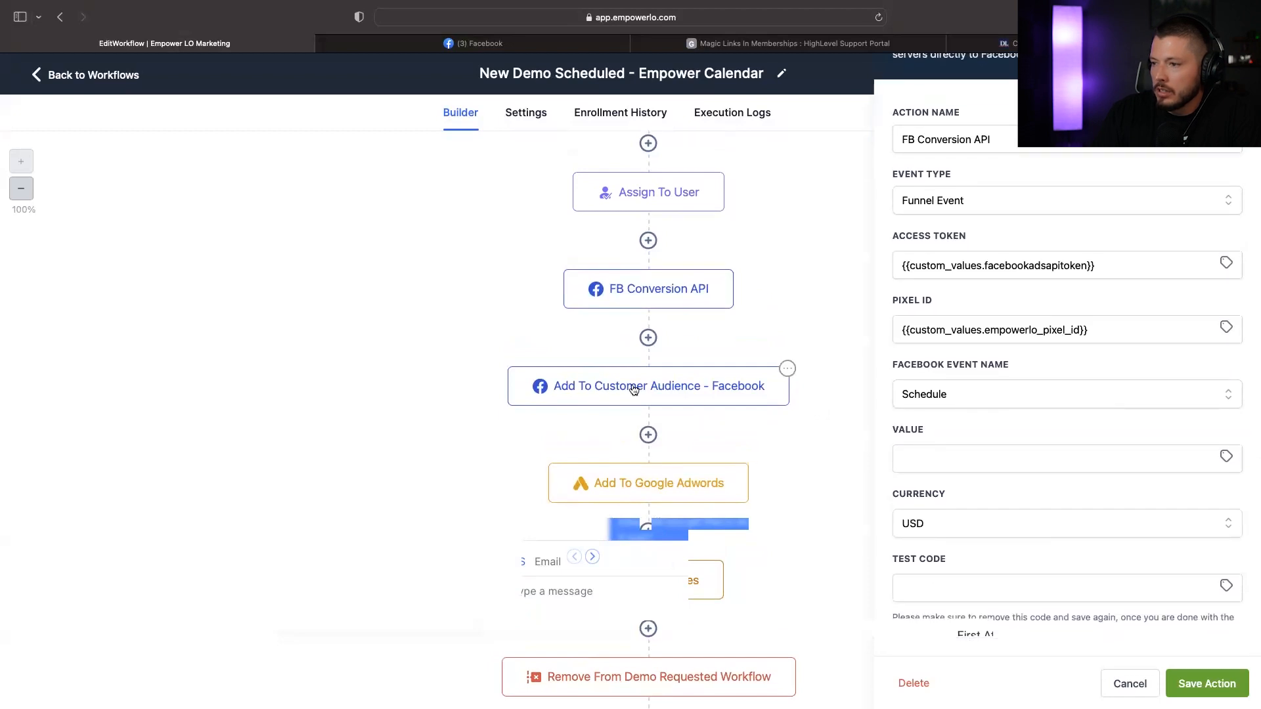
{"action": "left_click", "coordinate": [648, 385]}
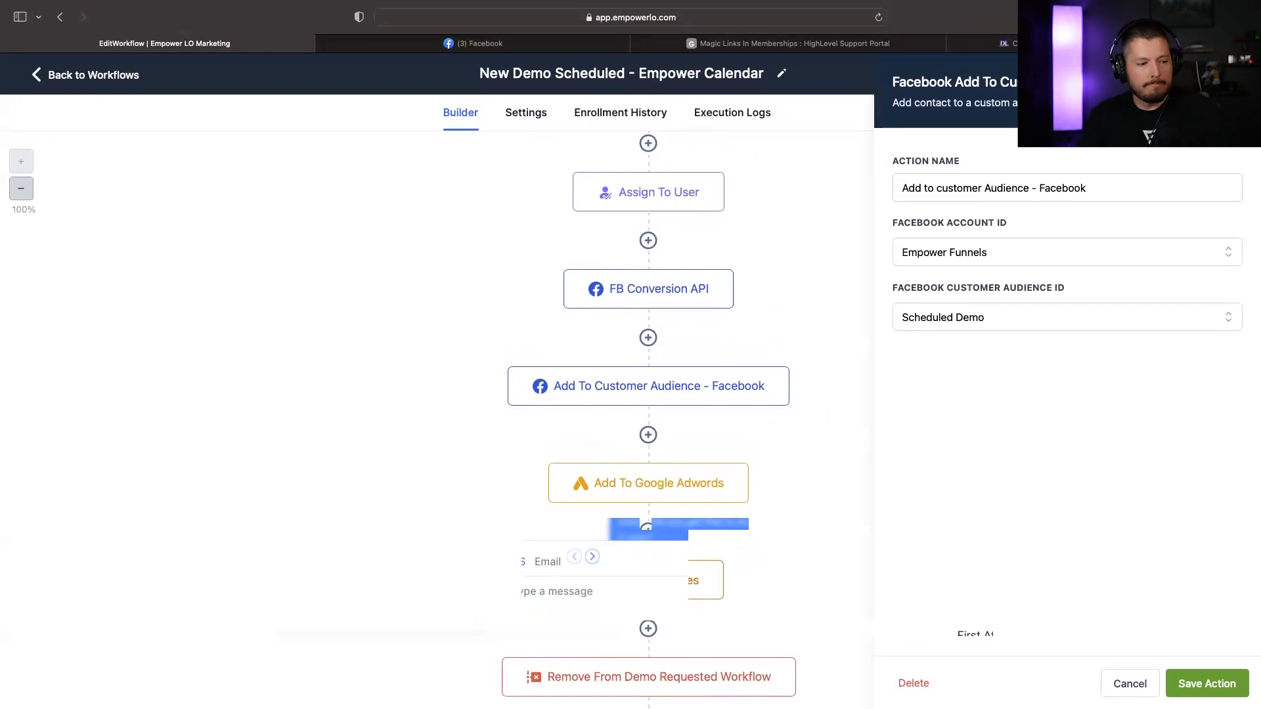
{"action": "mouse_move", "coordinate": [830, 246]}
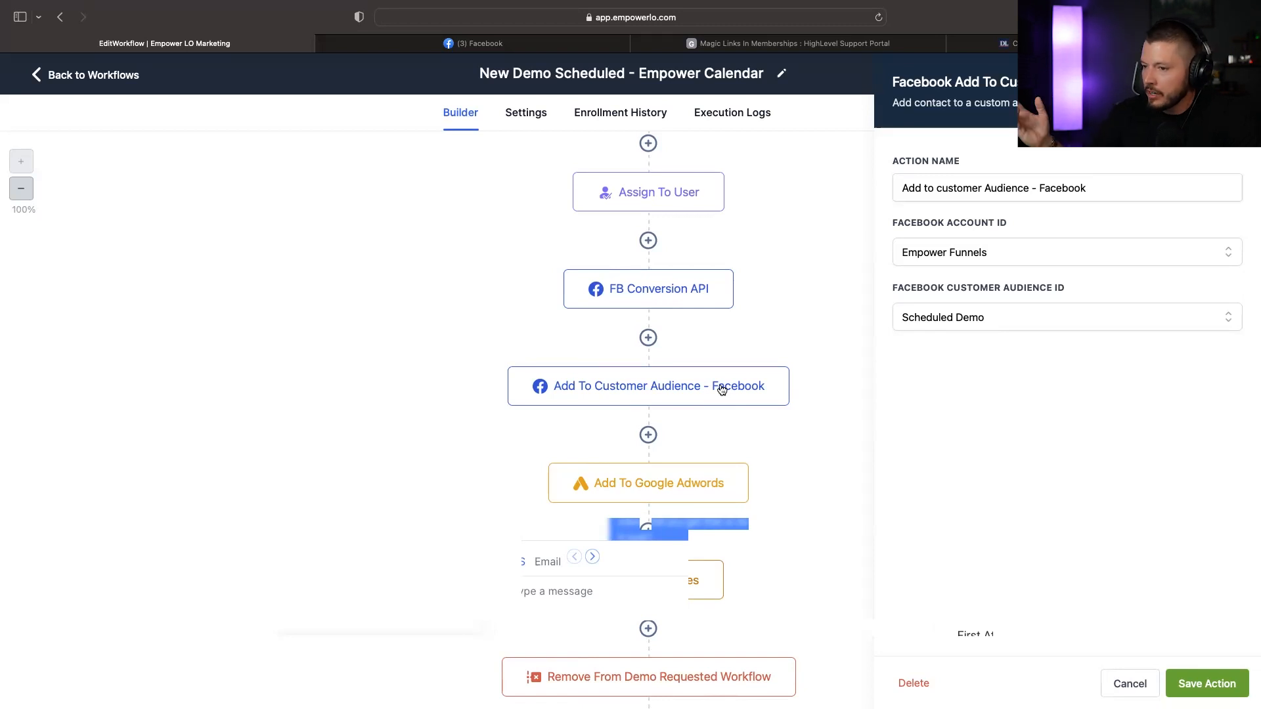
{"action": "mouse_move", "coordinate": [788, 348]}
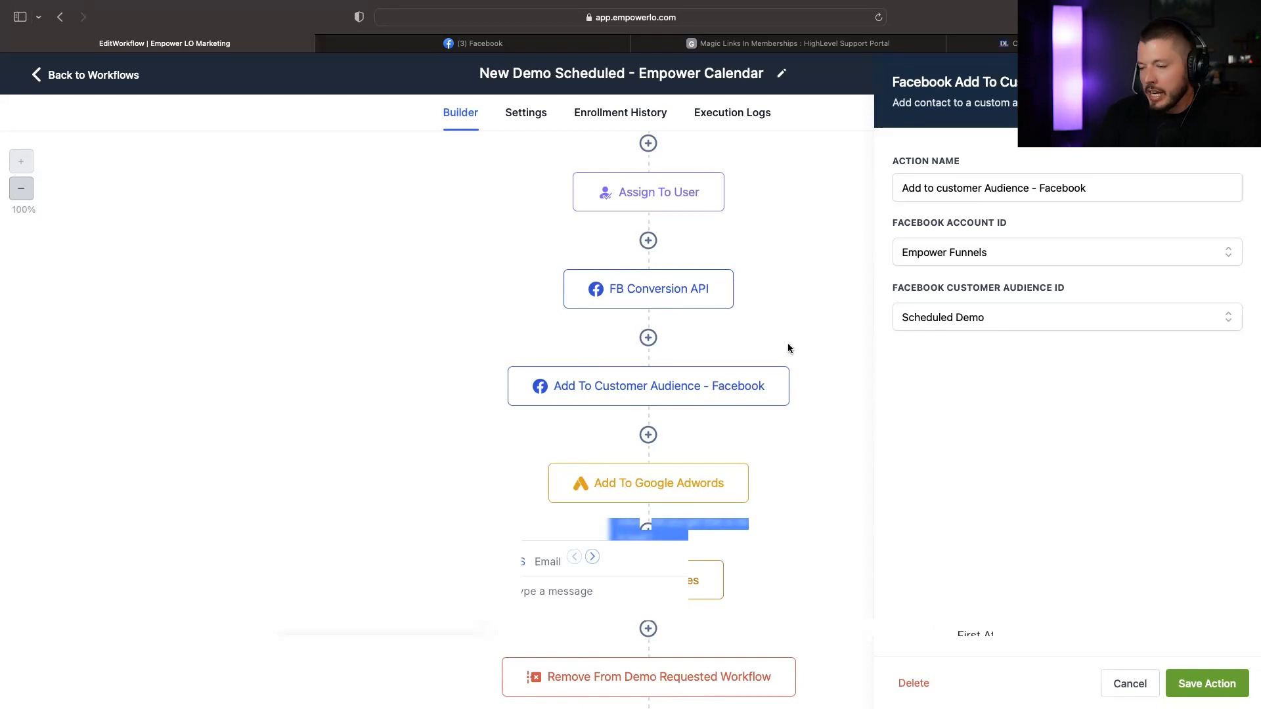
{"action": "mouse_move", "coordinate": [755, 332]}
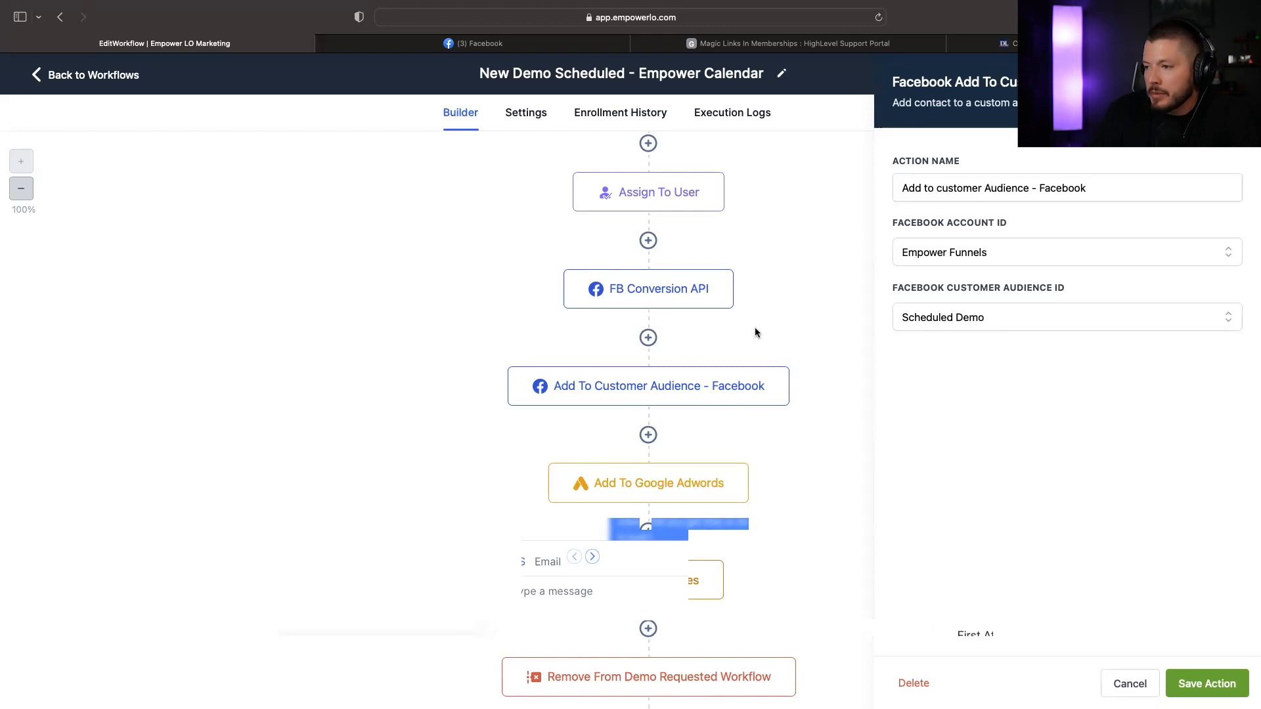
{"action": "mouse_move", "coordinate": [739, 386]}
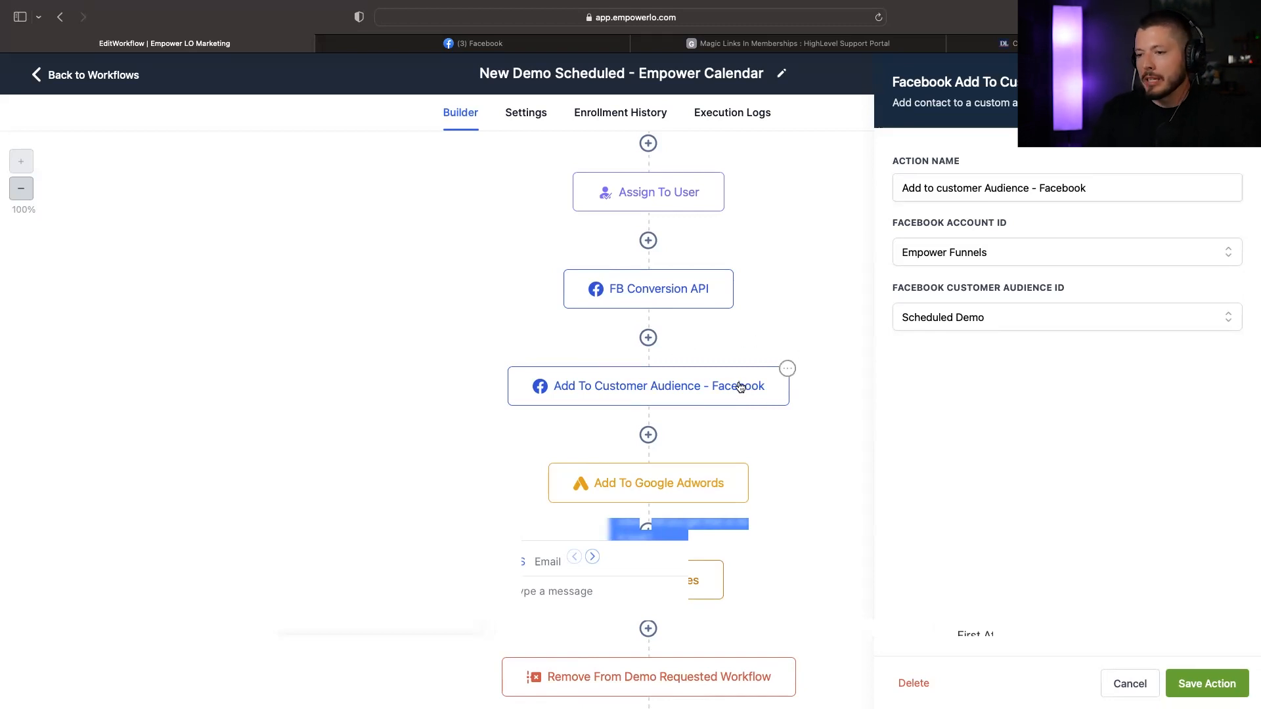
{"action": "mouse_move", "coordinate": [764, 325]}
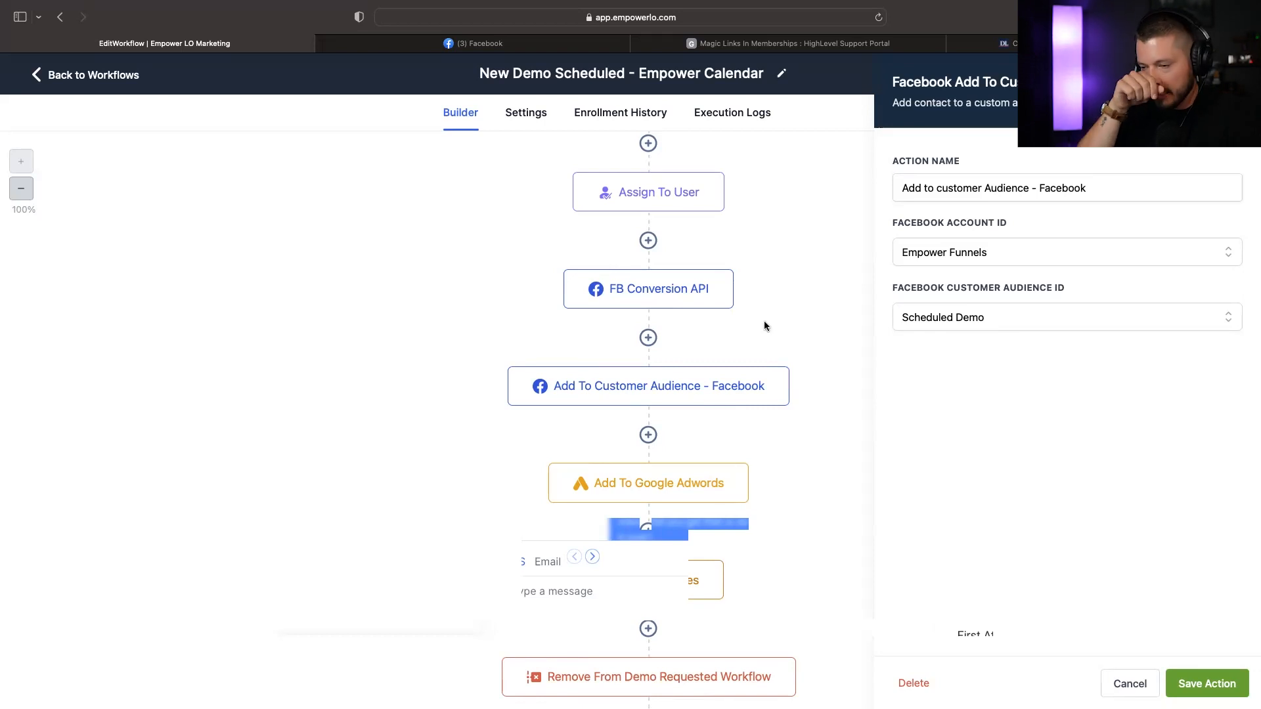
{"action": "mouse_move", "coordinate": [754, 304]}
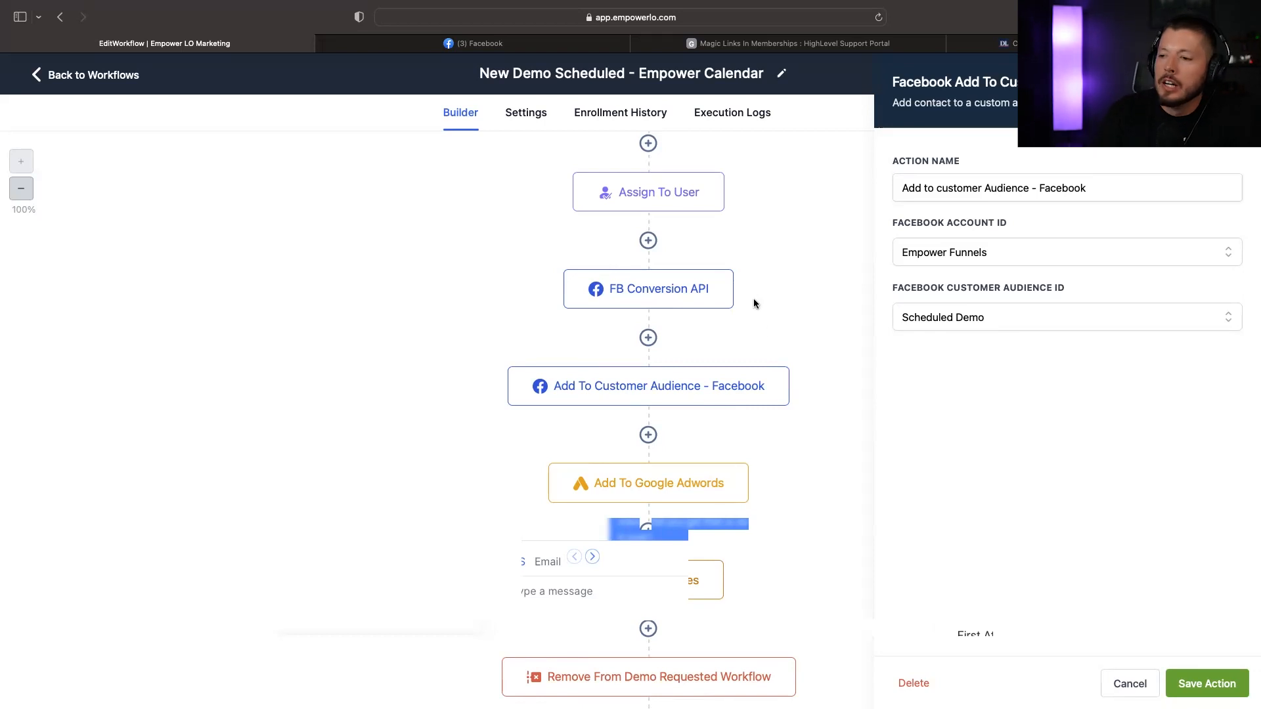
{"action": "mouse_move", "coordinate": [815, 328]}
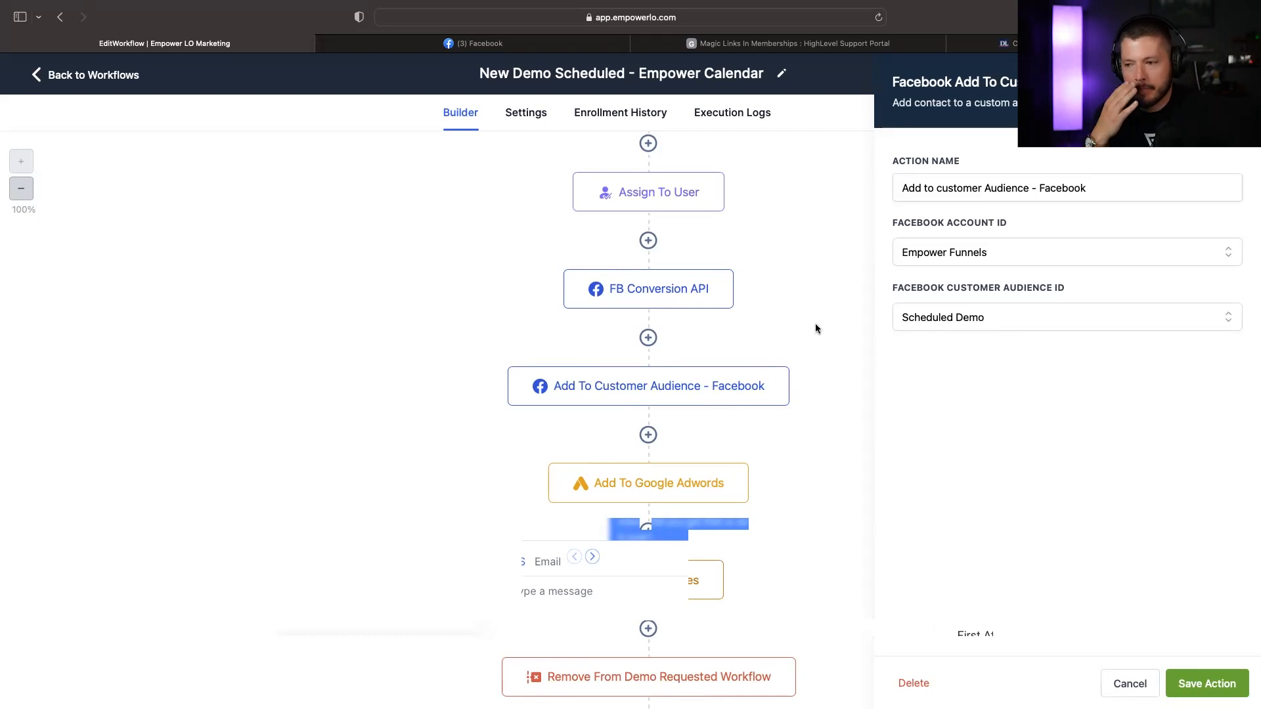
{"action": "mouse_move", "coordinate": [721, 381]}
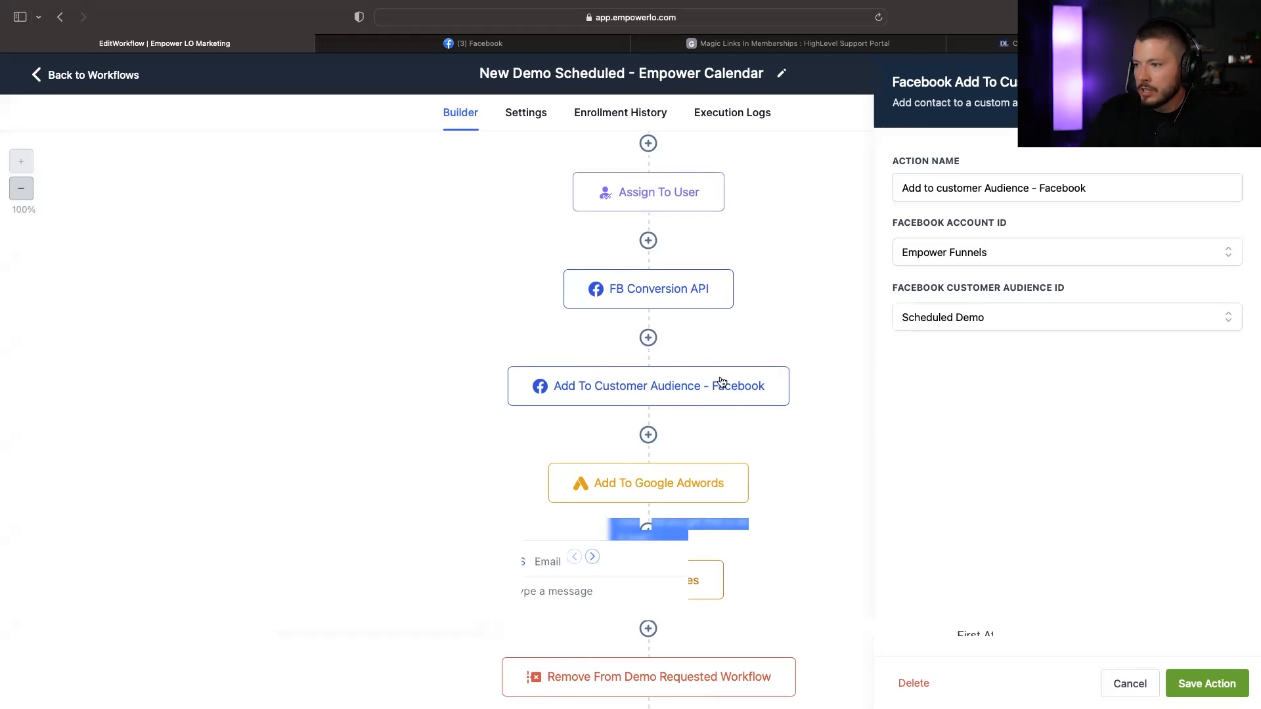
{"action": "mouse_move", "coordinate": [1000, 245]}
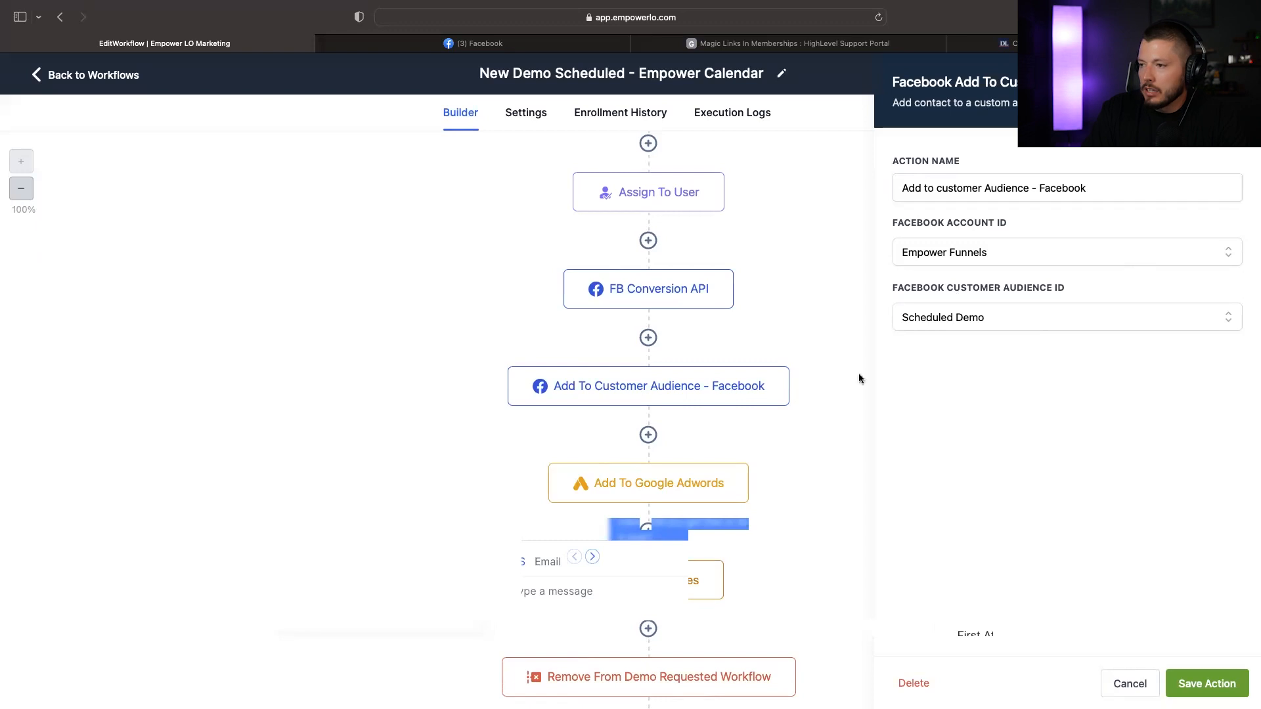
{"action": "mouse_move", "coordinate": [1247, 275]}
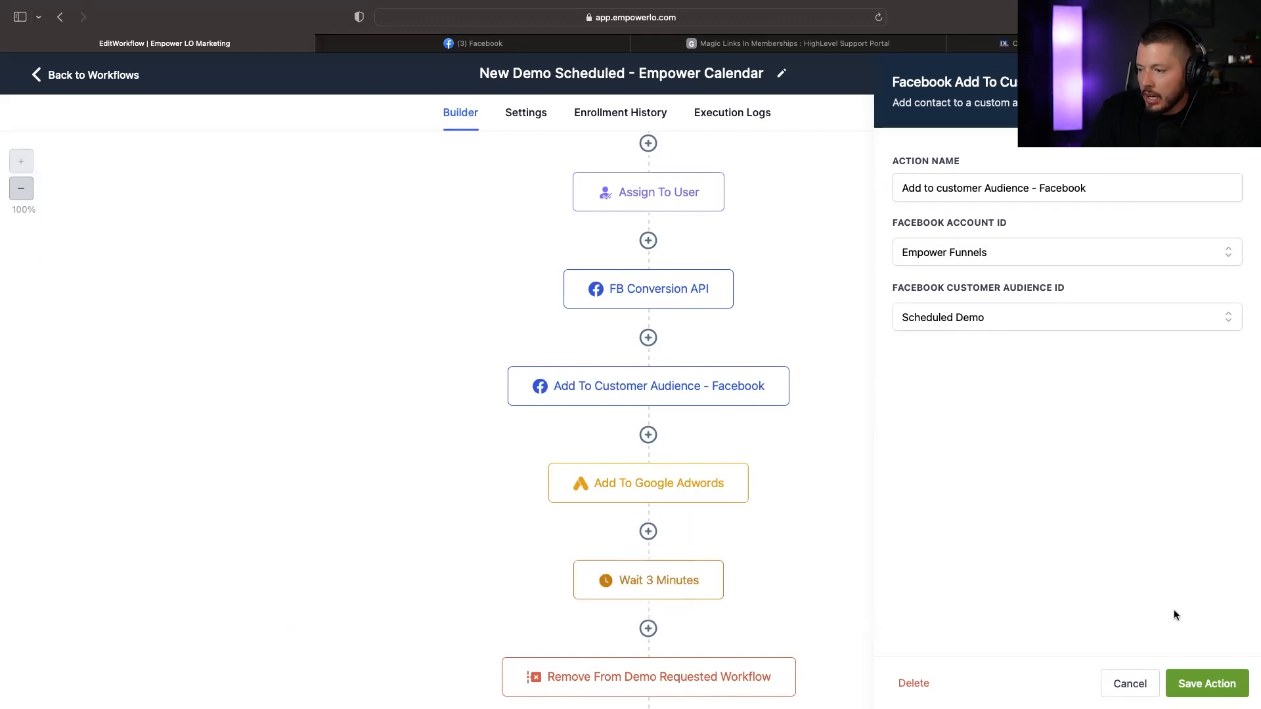
{"action": "mouse_move", "coordinate": [1012, 498]}
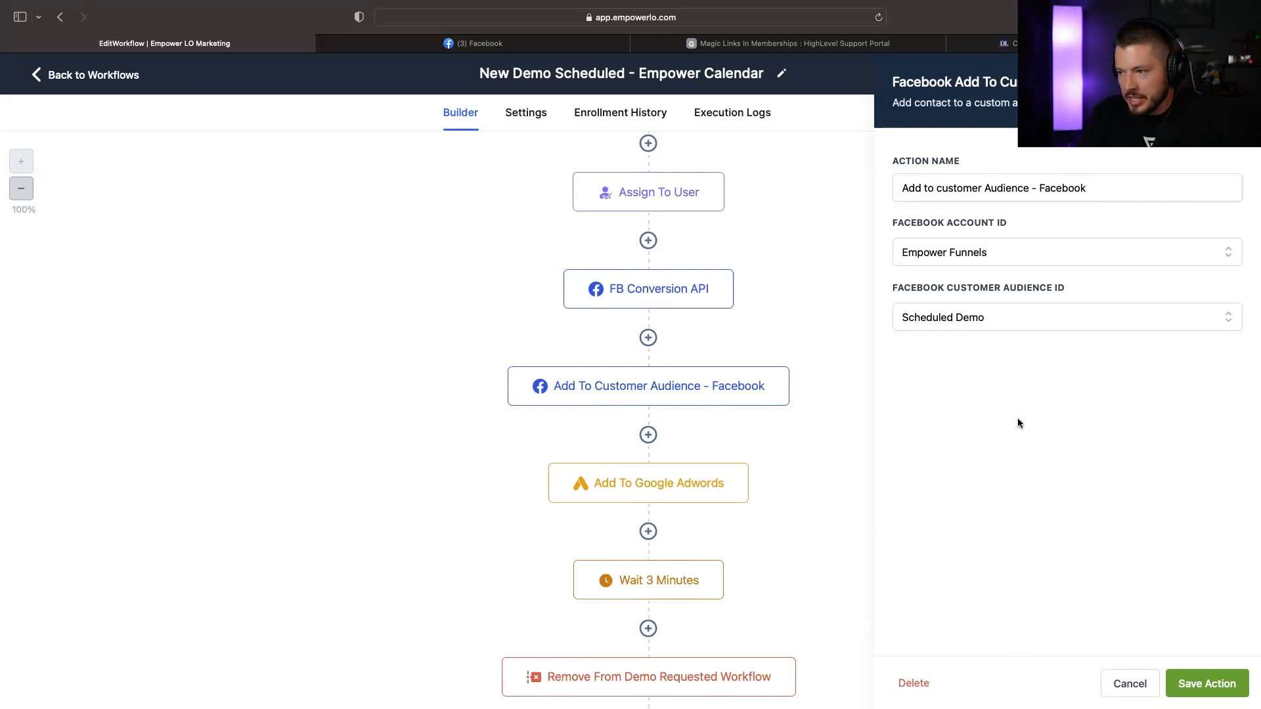
{"action": "mouse_move", "coordinate": [1062, 389]}
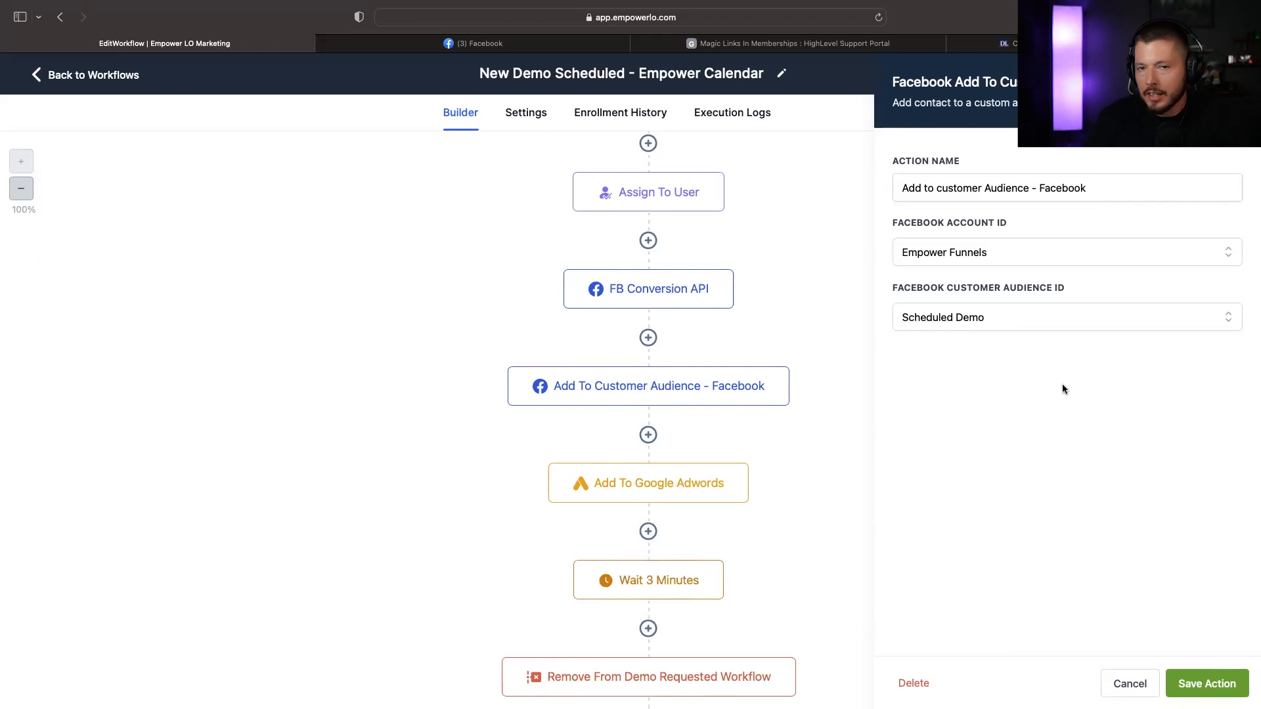
{"action": "mouse_move", "coordinate": [928, 500]}
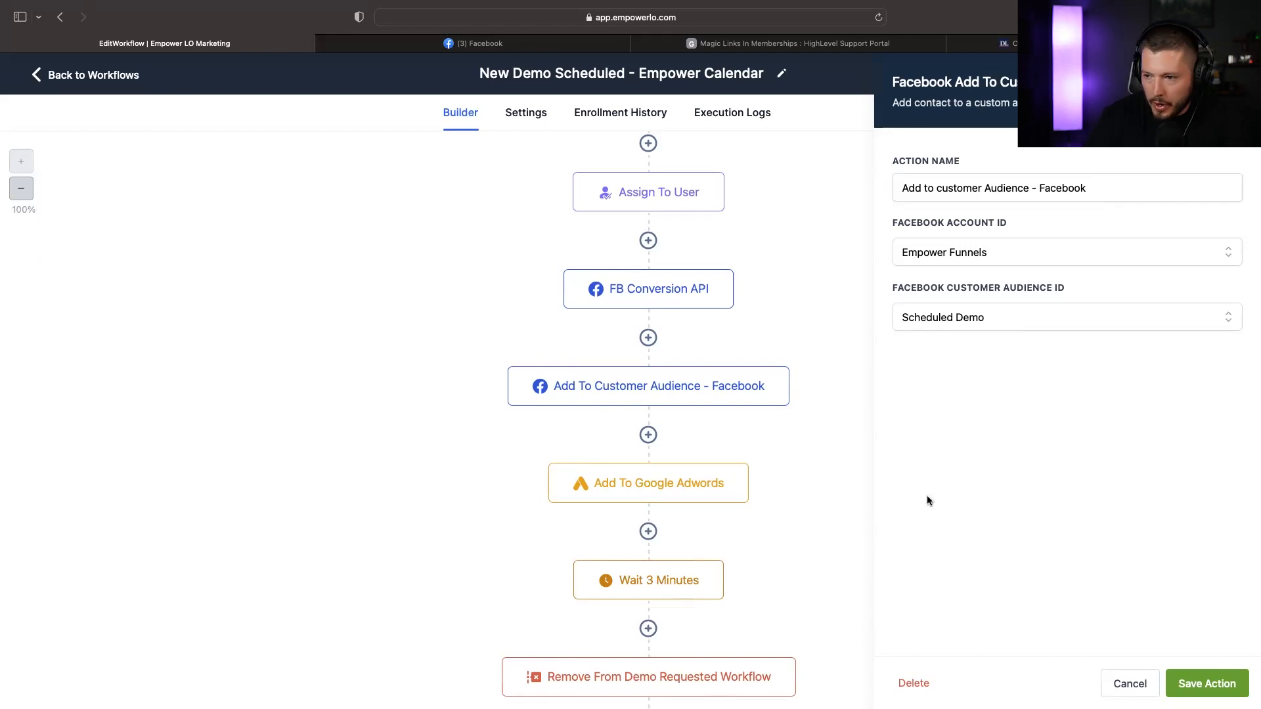
{"action": "mouse_move", "coordinate": [1252, 406]}
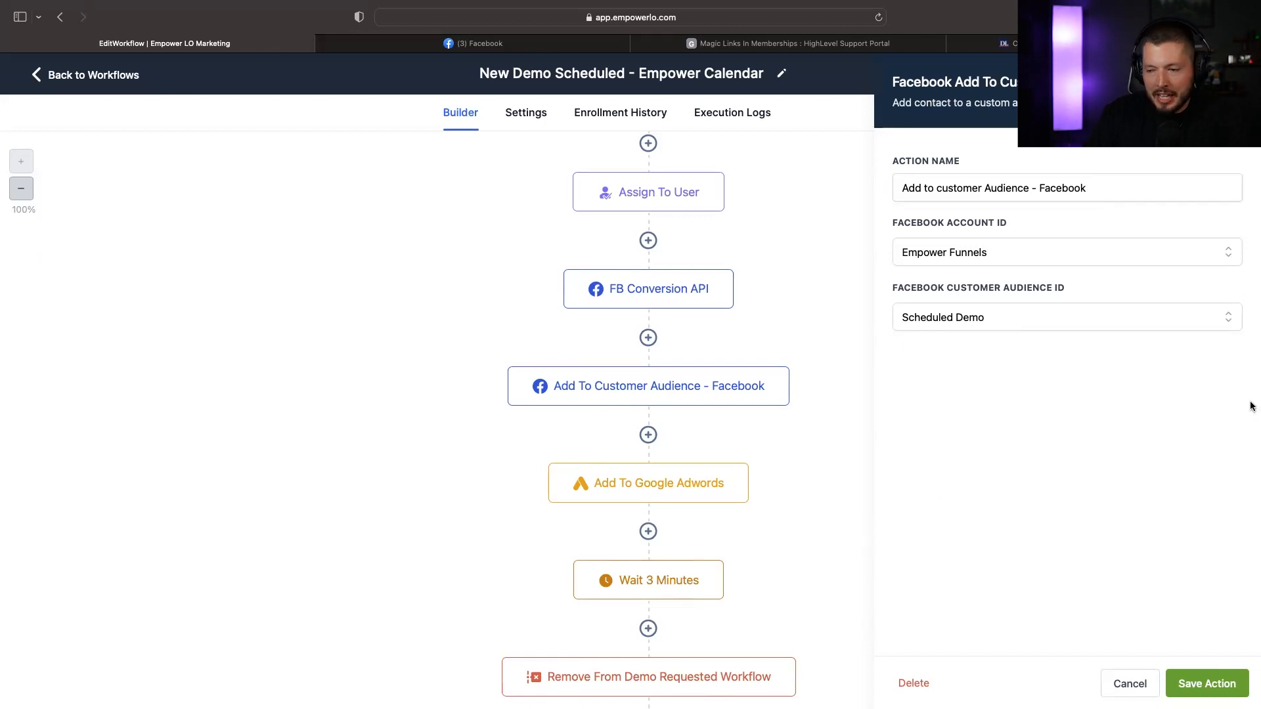